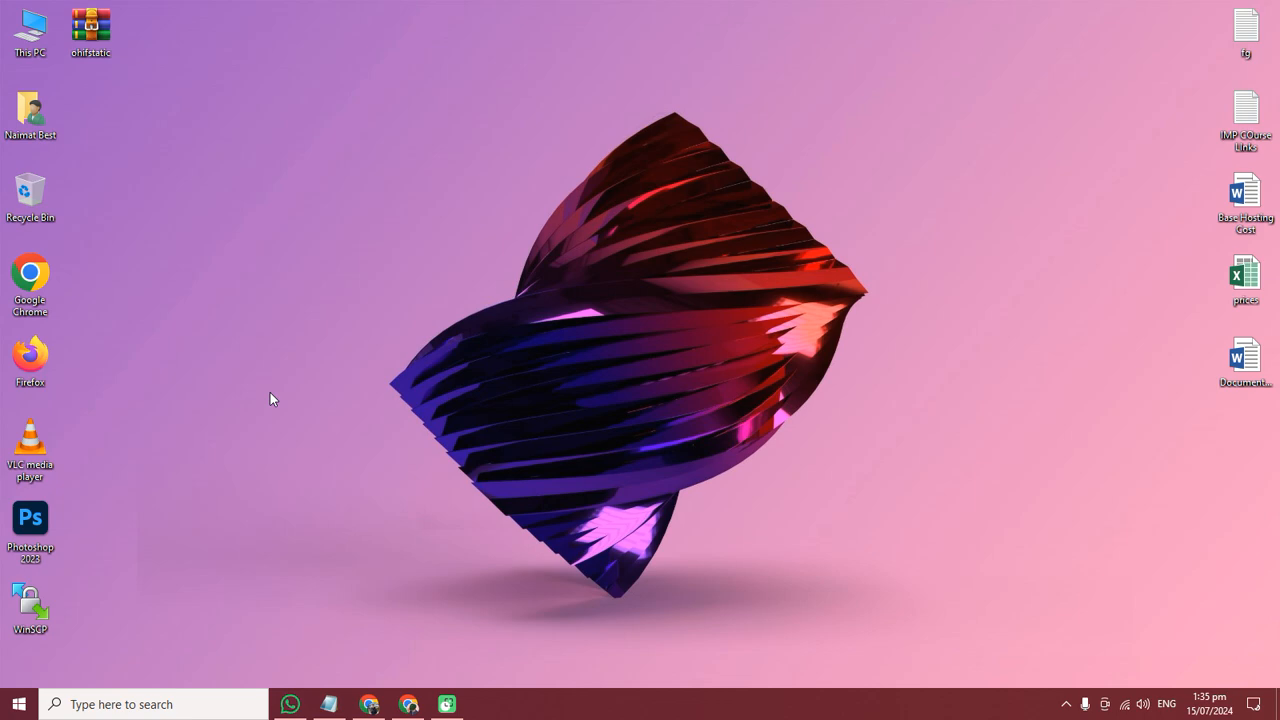
pyautogui.moveTo(330, 704)
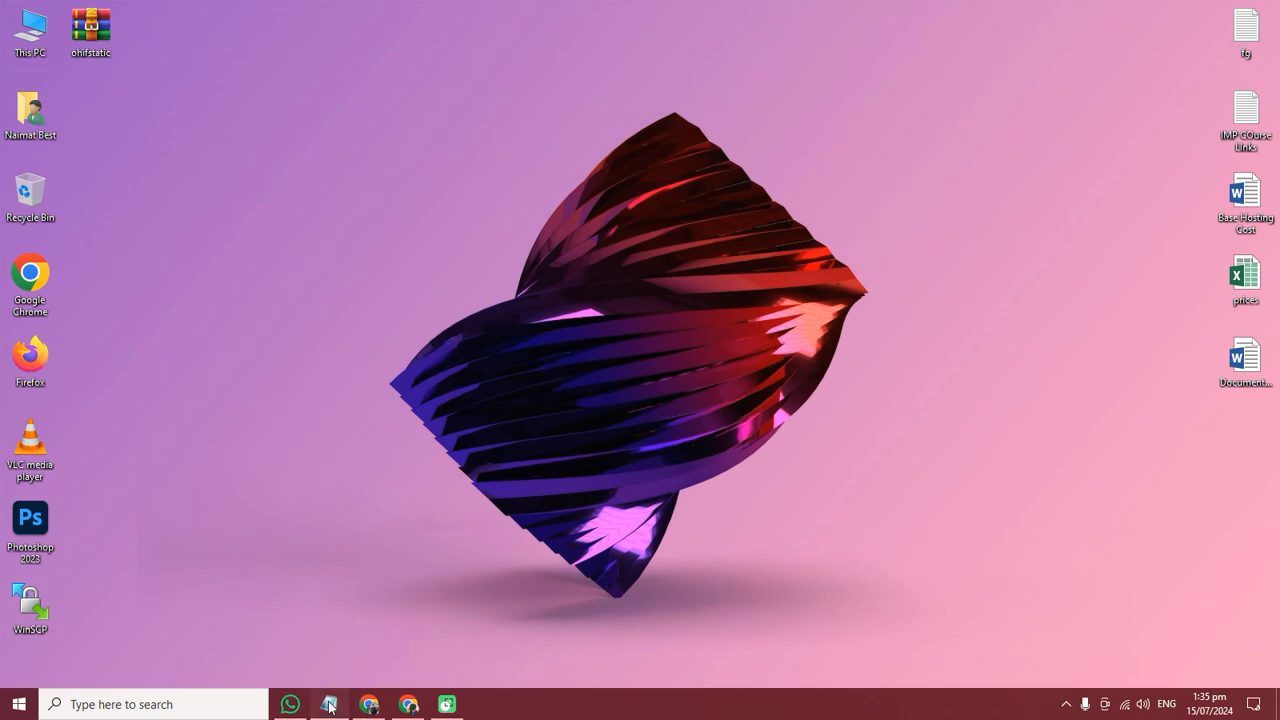
# Open the OHIF setup notes in Notepad and highlight the panel choice in step one
pyautogui.click(329, 704)
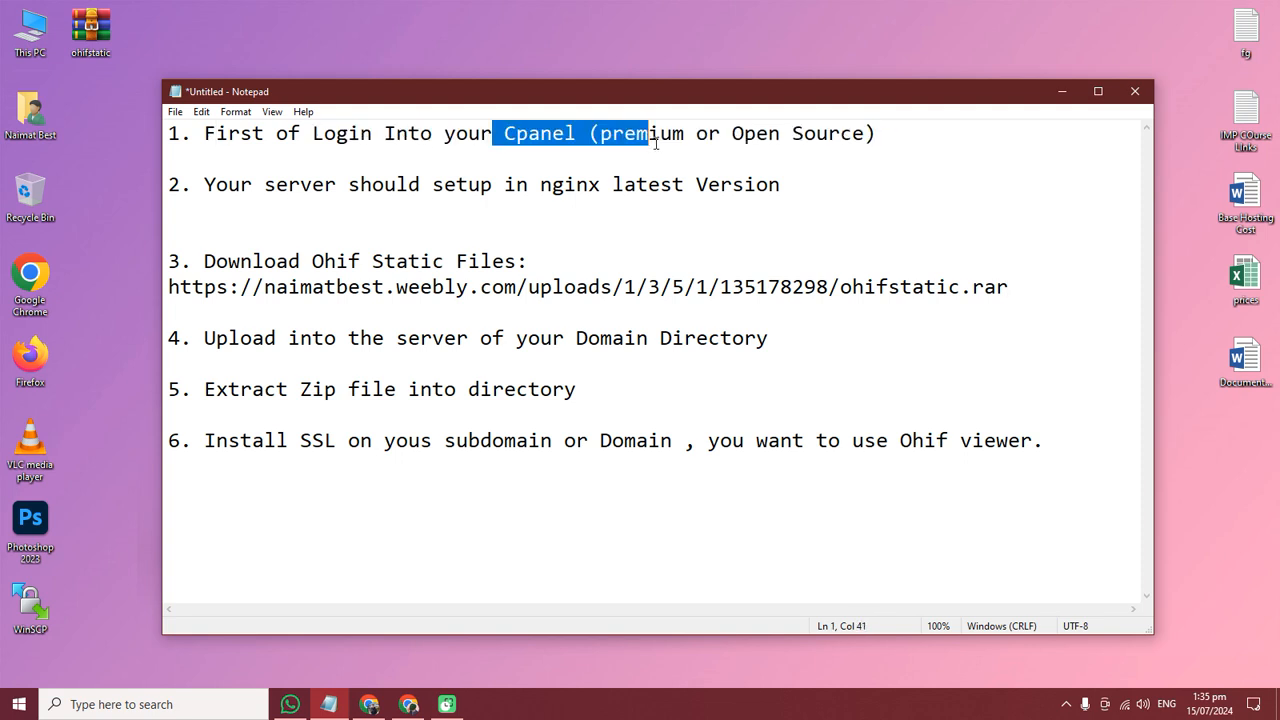
pyautogui.doubleClick(756, 133)
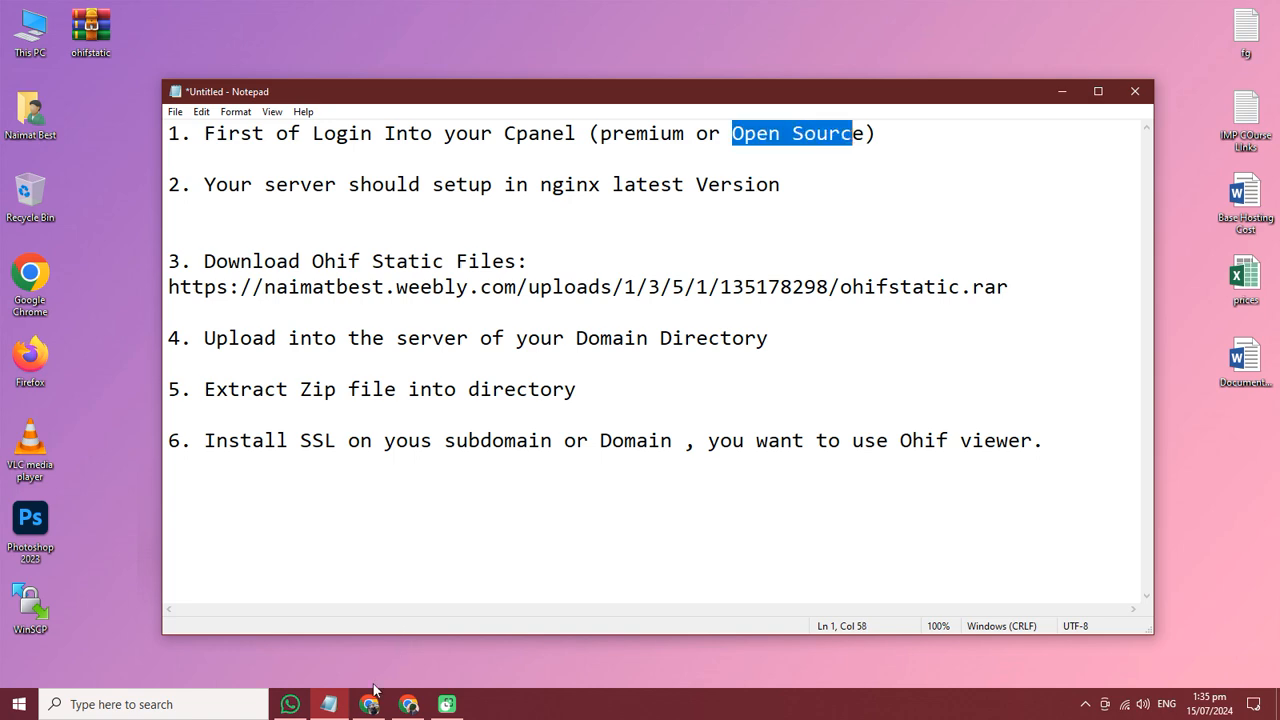
# Log in to aaPanel and restart Nginx from its management dialog
pyautogui.click(369, 704)
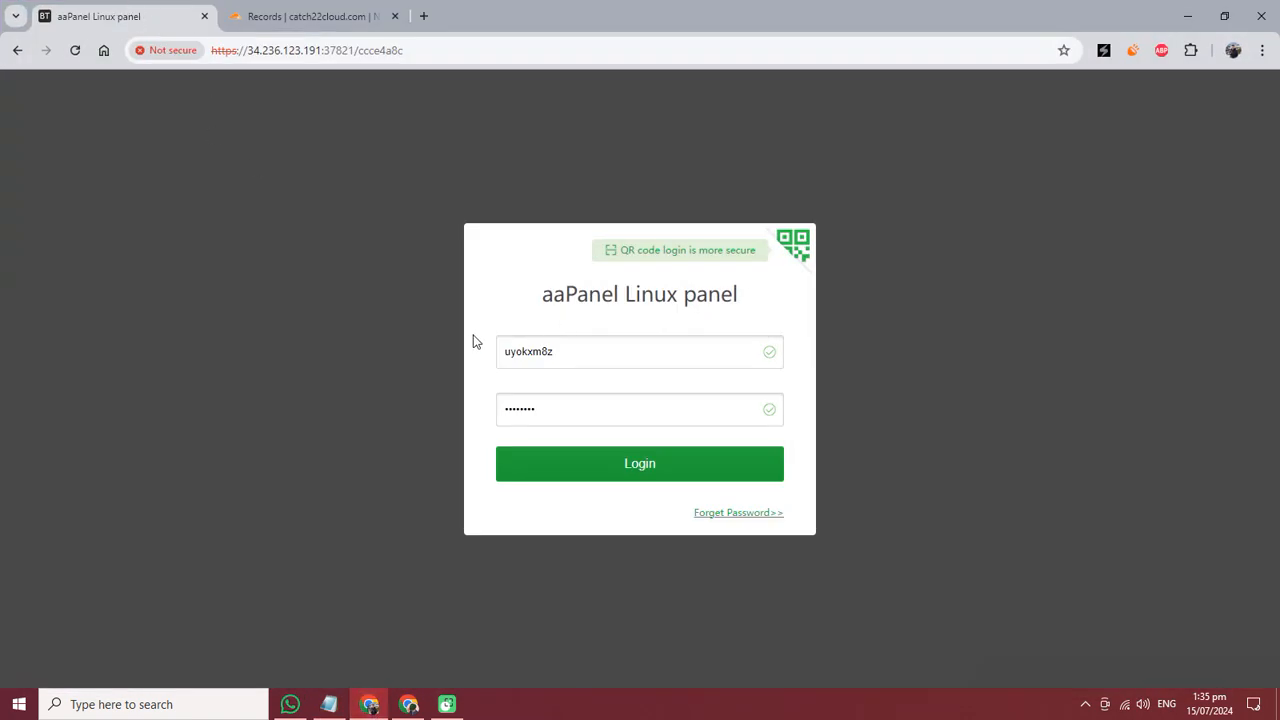
pyautogui.click(639, 463)
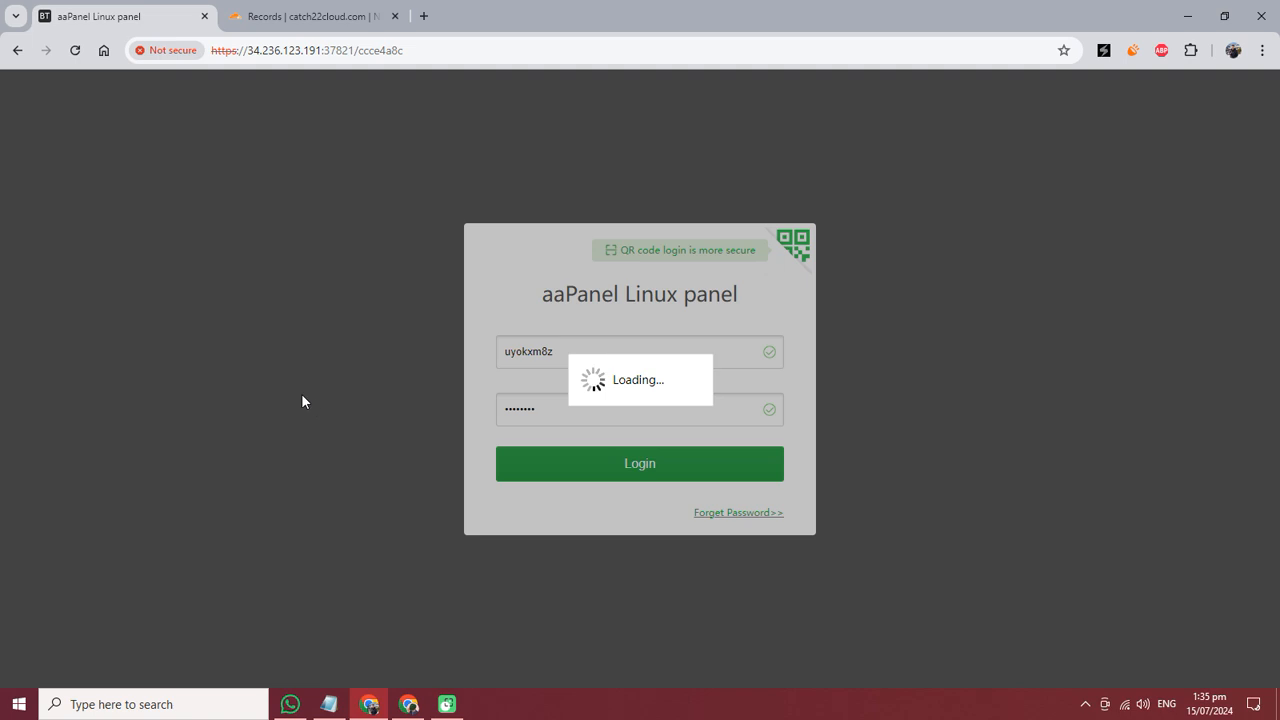
pyautogui.click(639, 463)
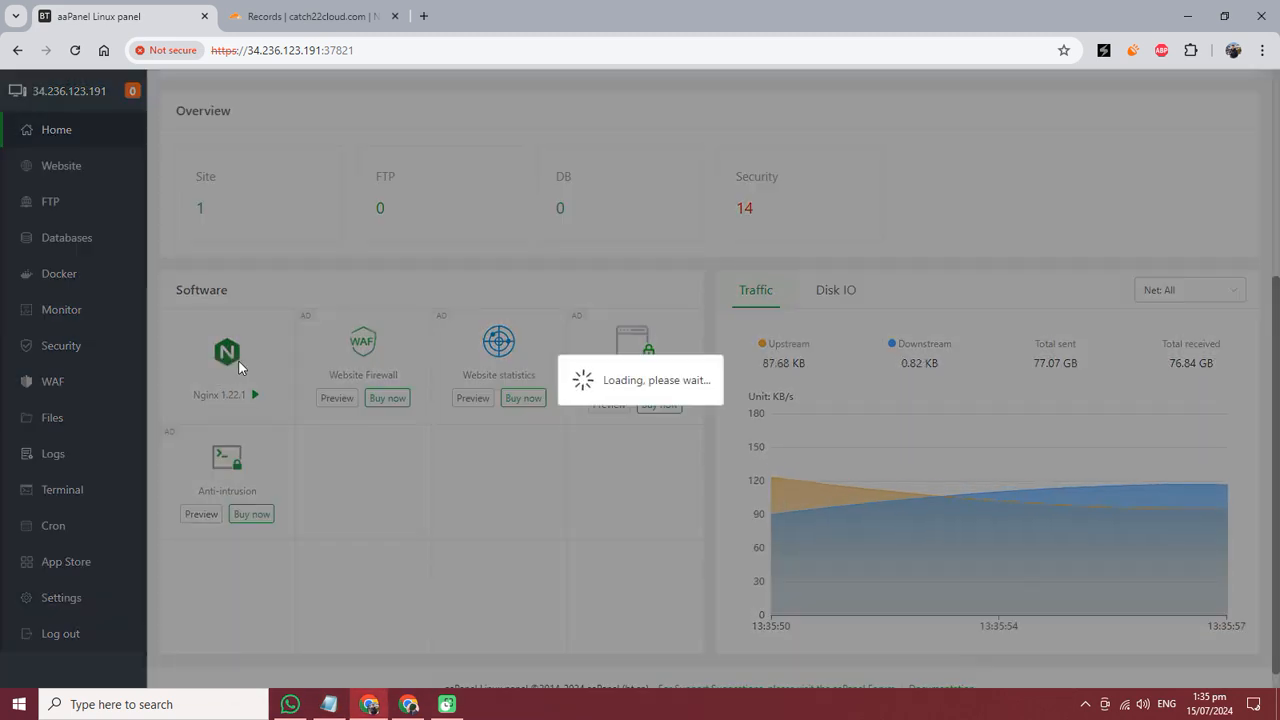
pyautogui.click(226, 352)
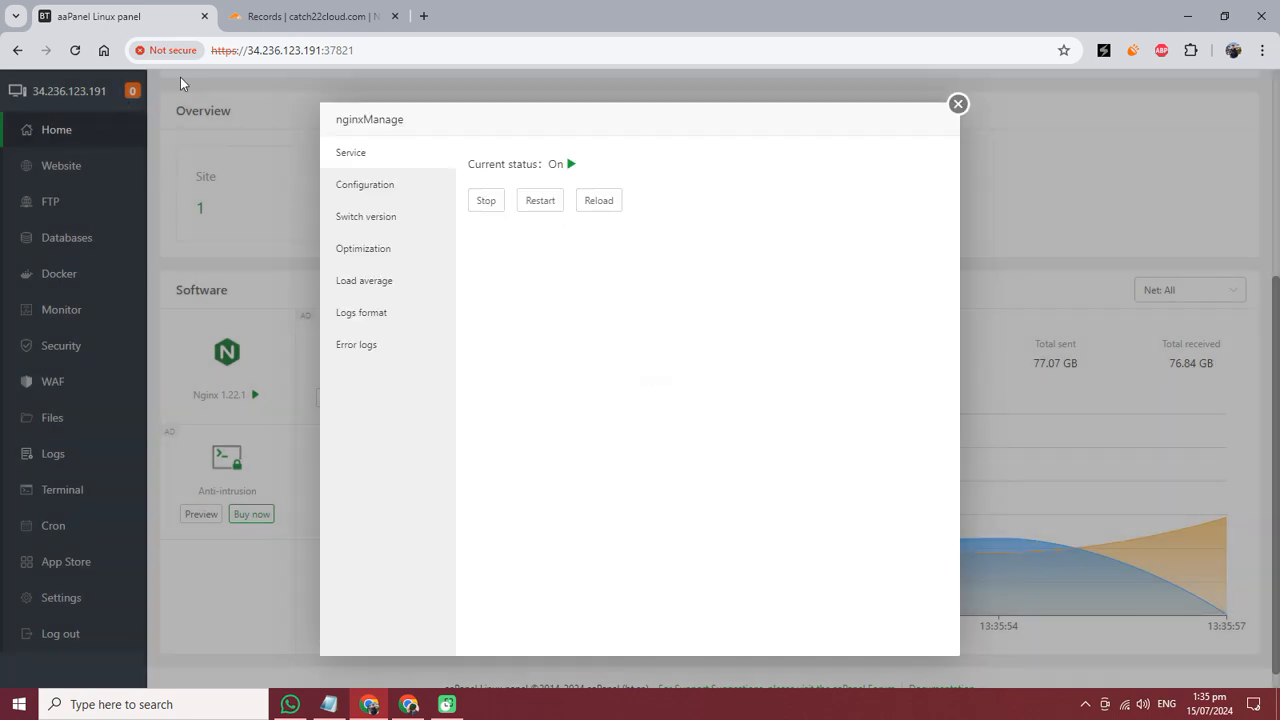
pyautogui.click(540, 200)
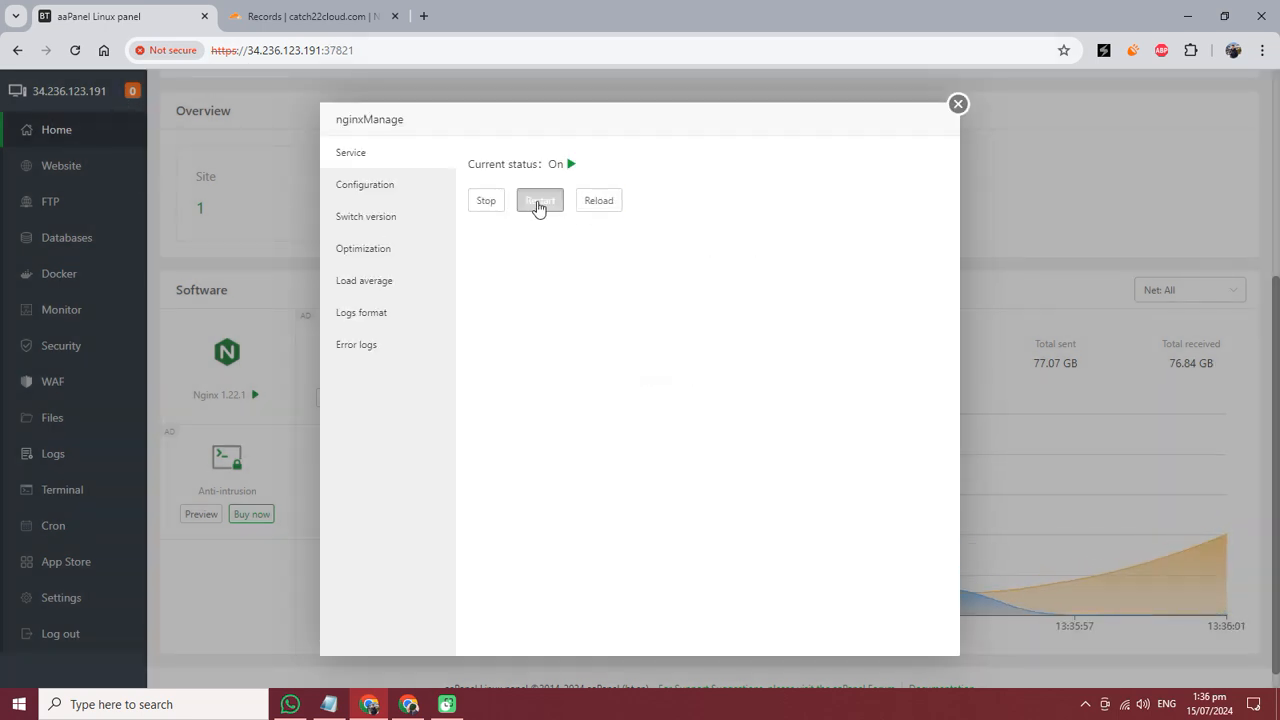
pyautogui.click(539, 200)
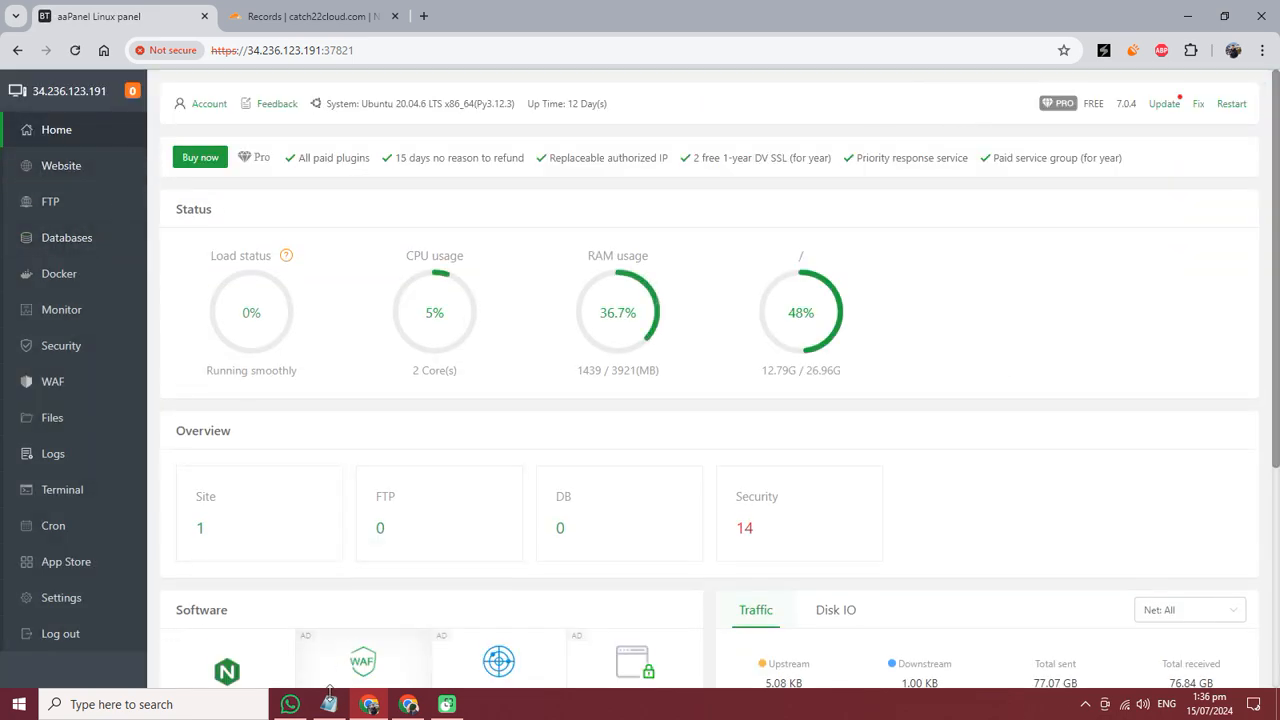
# Download ohifstatic.rar (9.37 MB) from the notes' link via Internet Download Manager
pyautogui.click(328, 704)
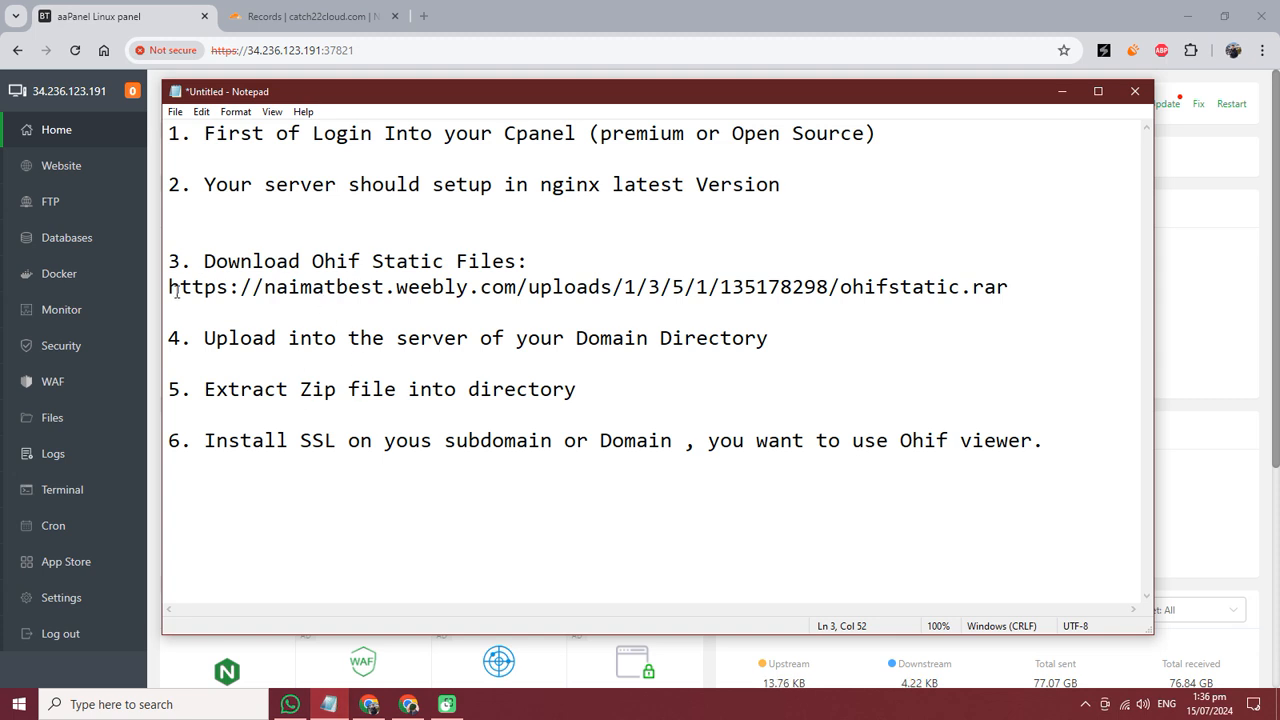
pyautogui.tripleClick(588, 287)
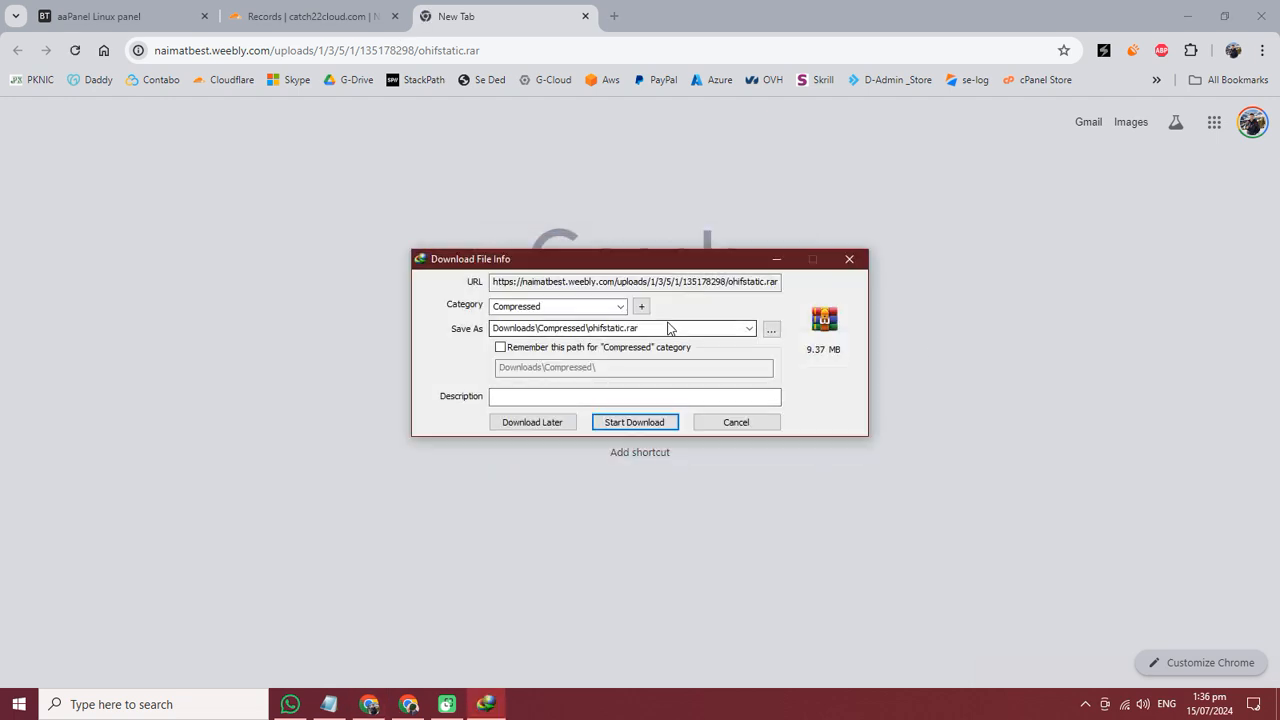
pyautogui.click(620, 328)
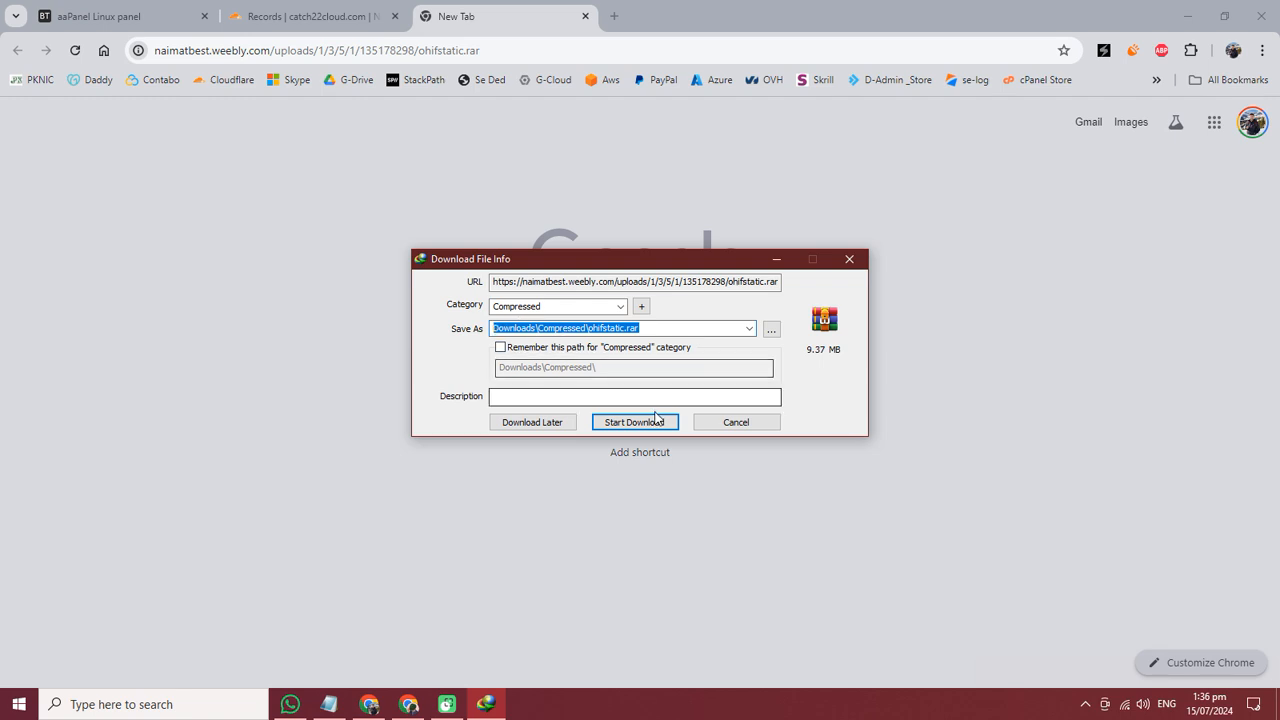
pyautogui.click(634, 421)
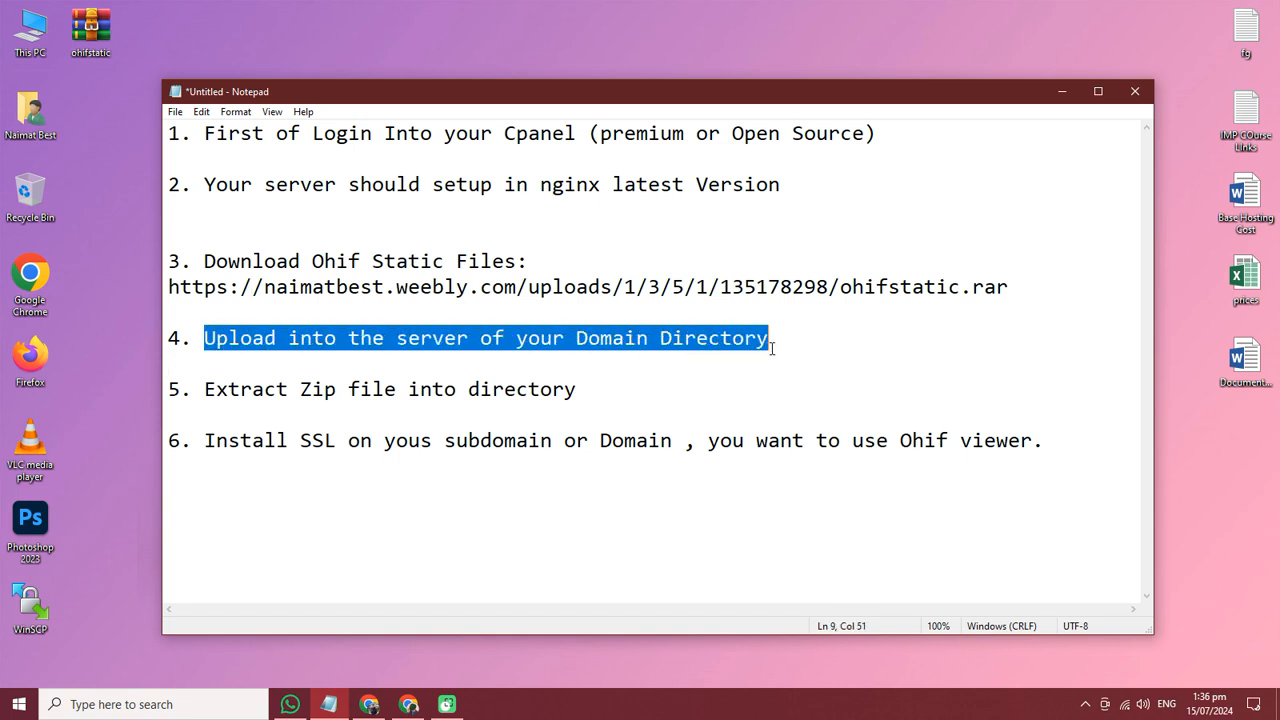
pyautogui.moveTo(429, 591)
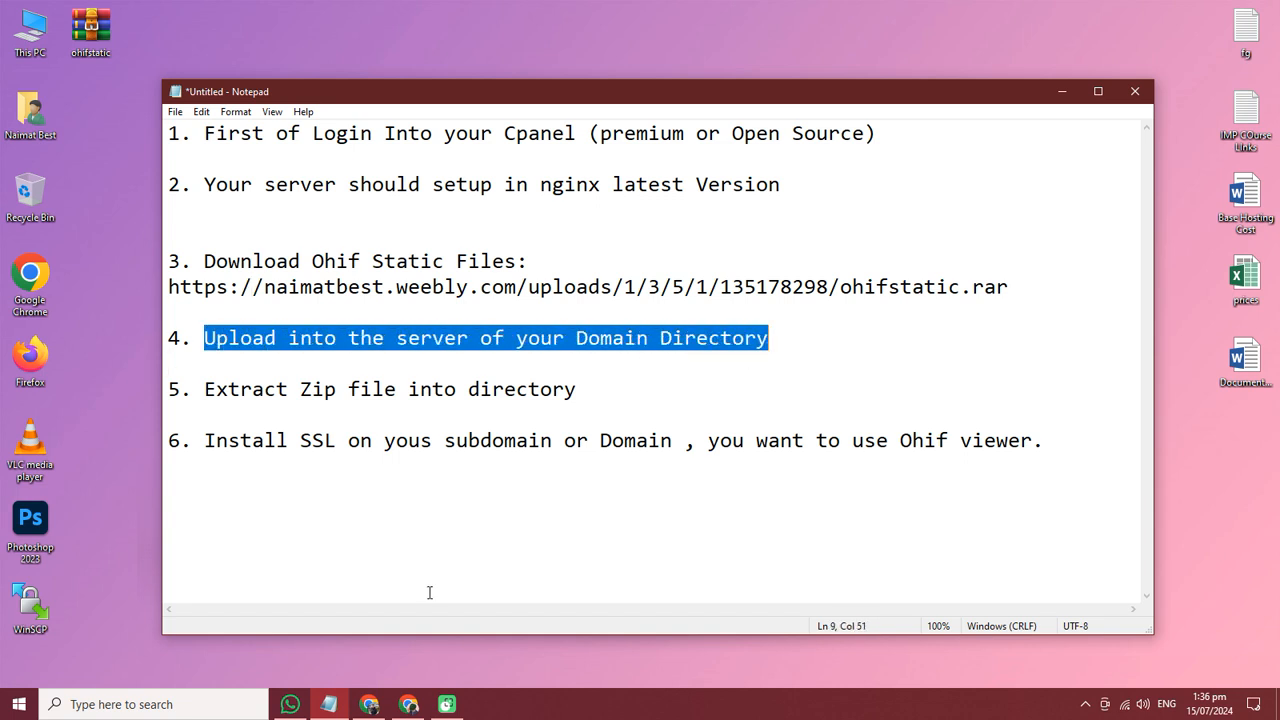
pyautogui.moveTo(369, 704)
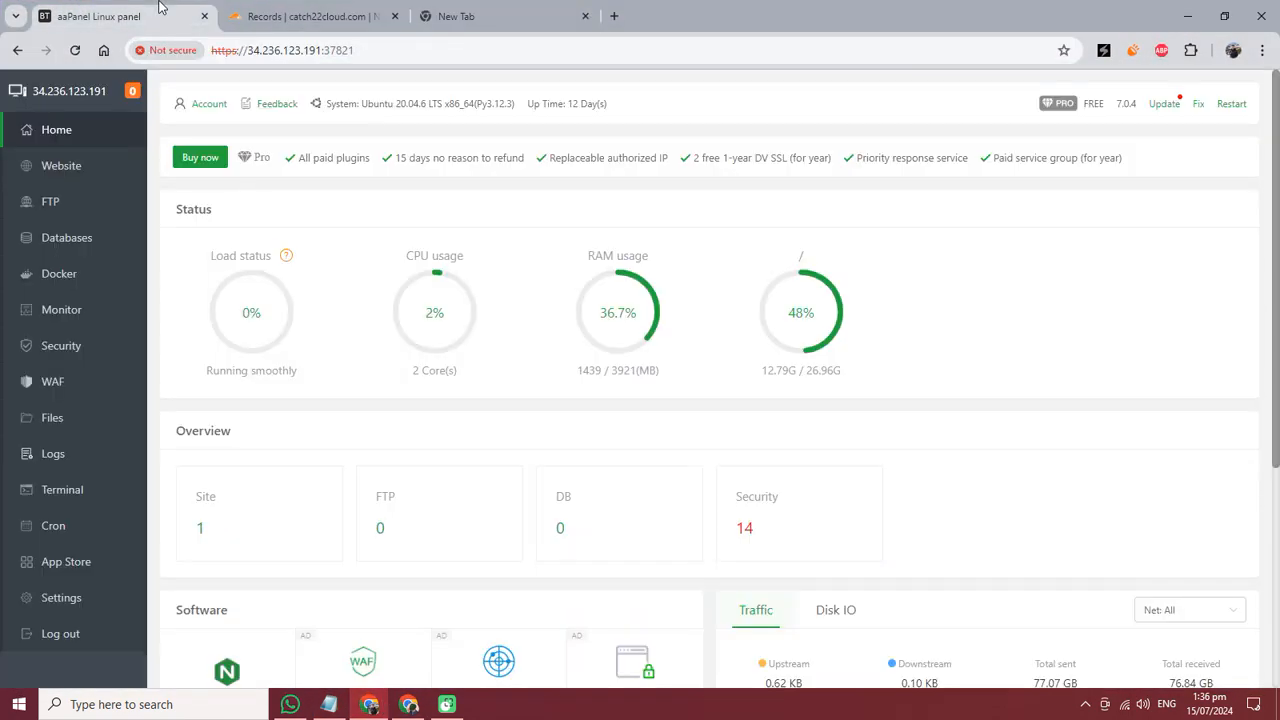
# Open aaPanel's Website list
pyautogui.click(61, 165)
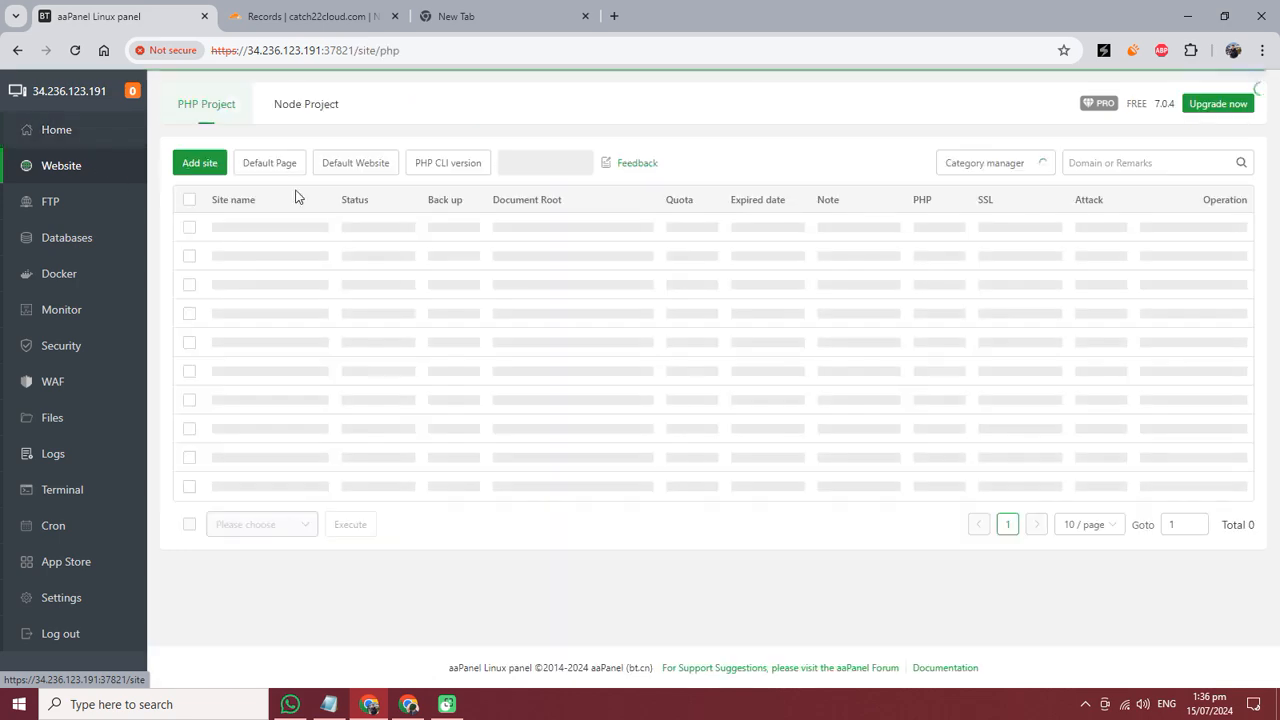
# Check Cloudflare's DNS records for the testohif A record and copy its name
pyautogui.click(199, 162)
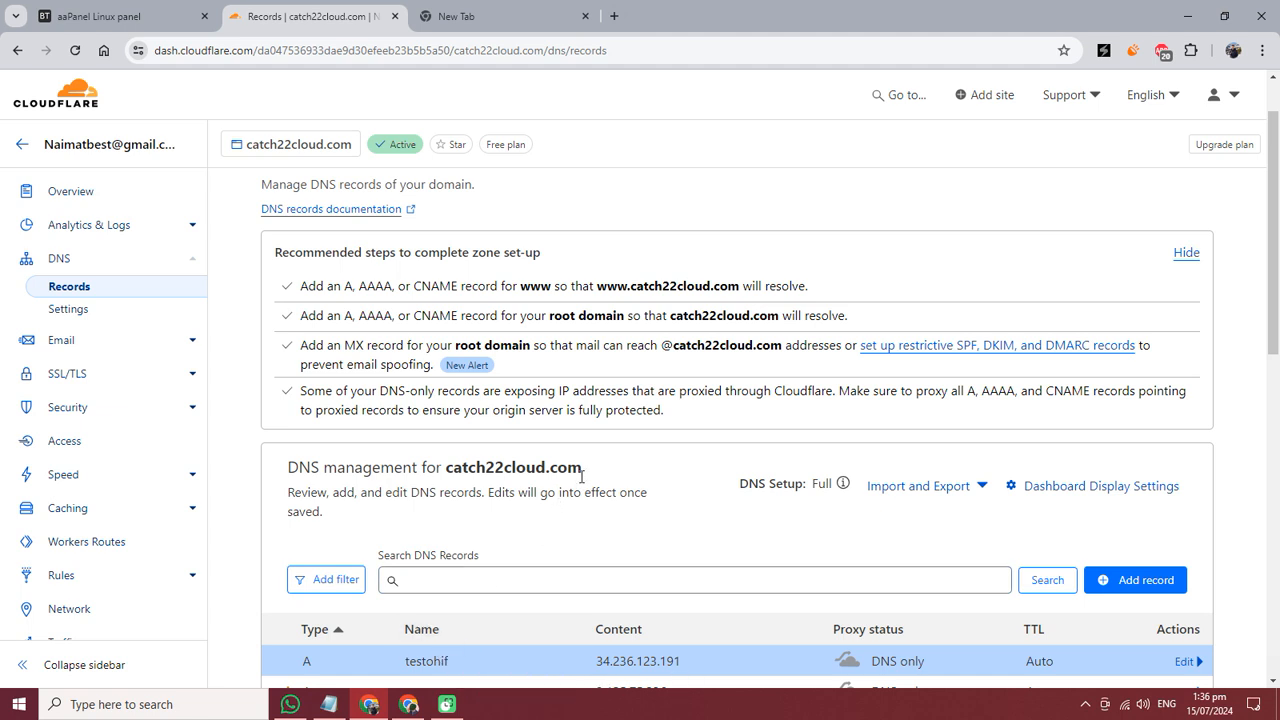
pyautogui.rightClick(513, 467)
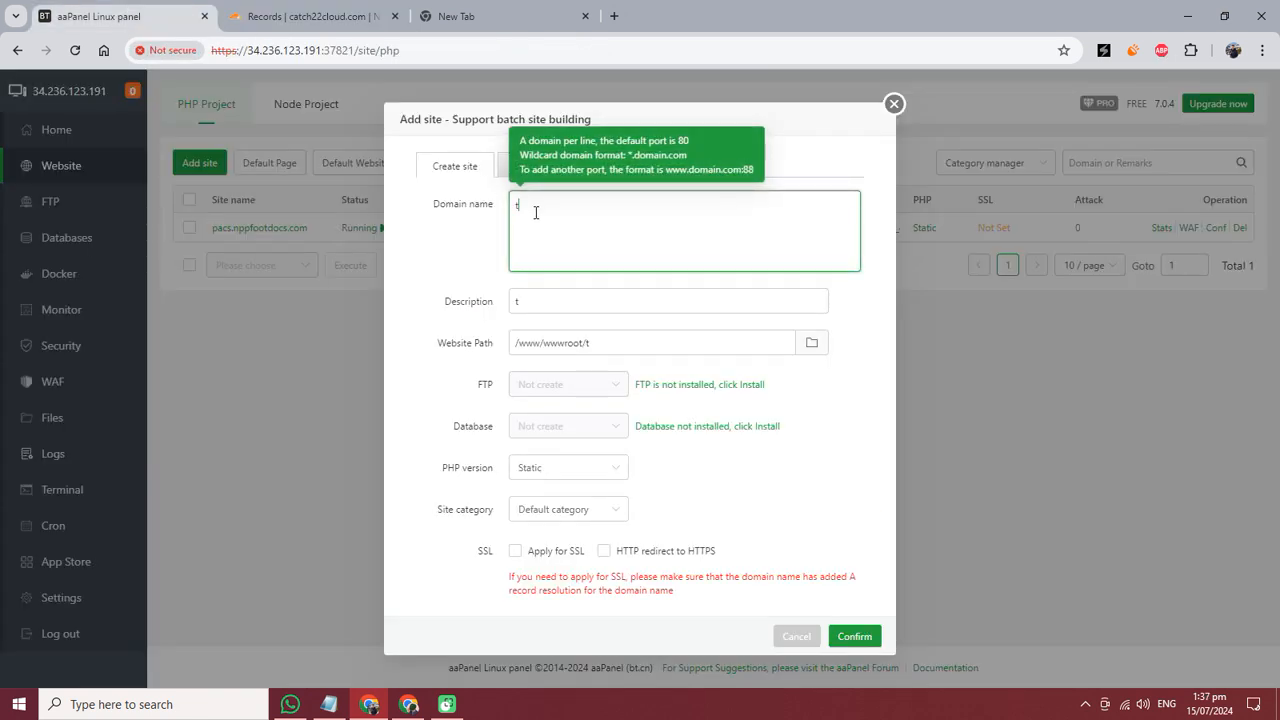
# Create the static site testohif.catch22cloud.com in the Add site form
pyautogui.write('estohif')
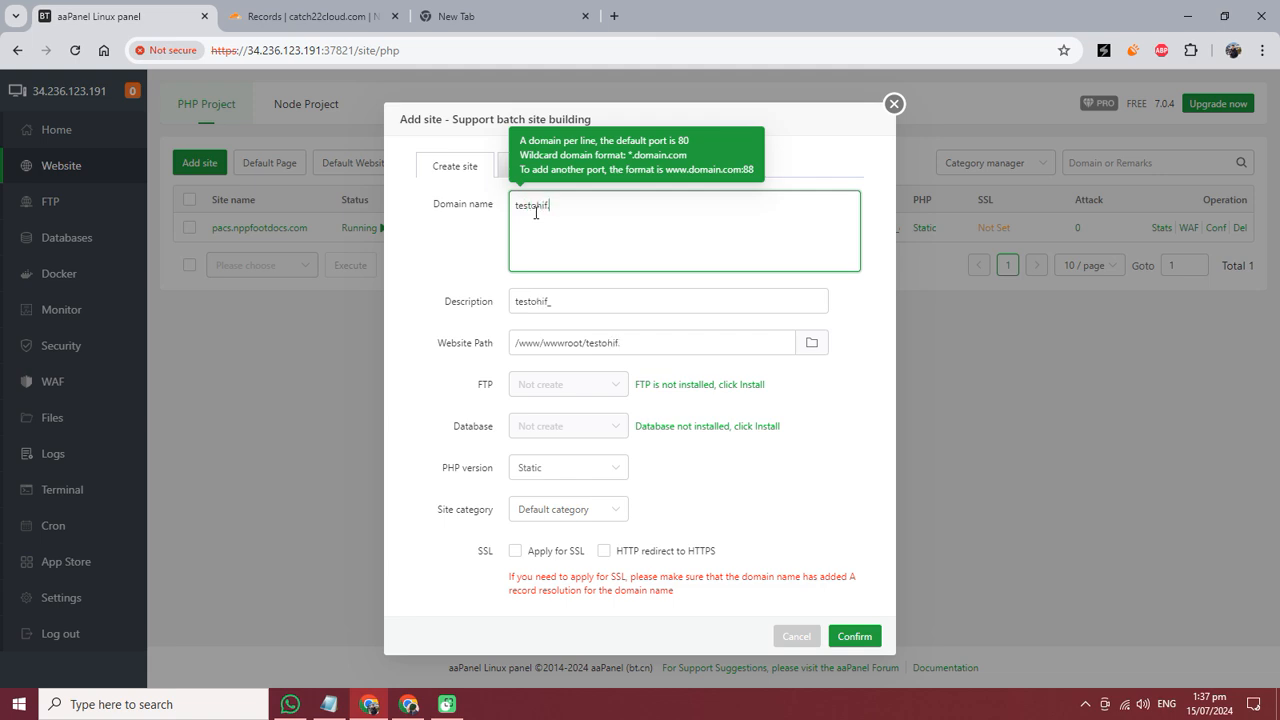
pyautogui.write('.catch22cloud.com')
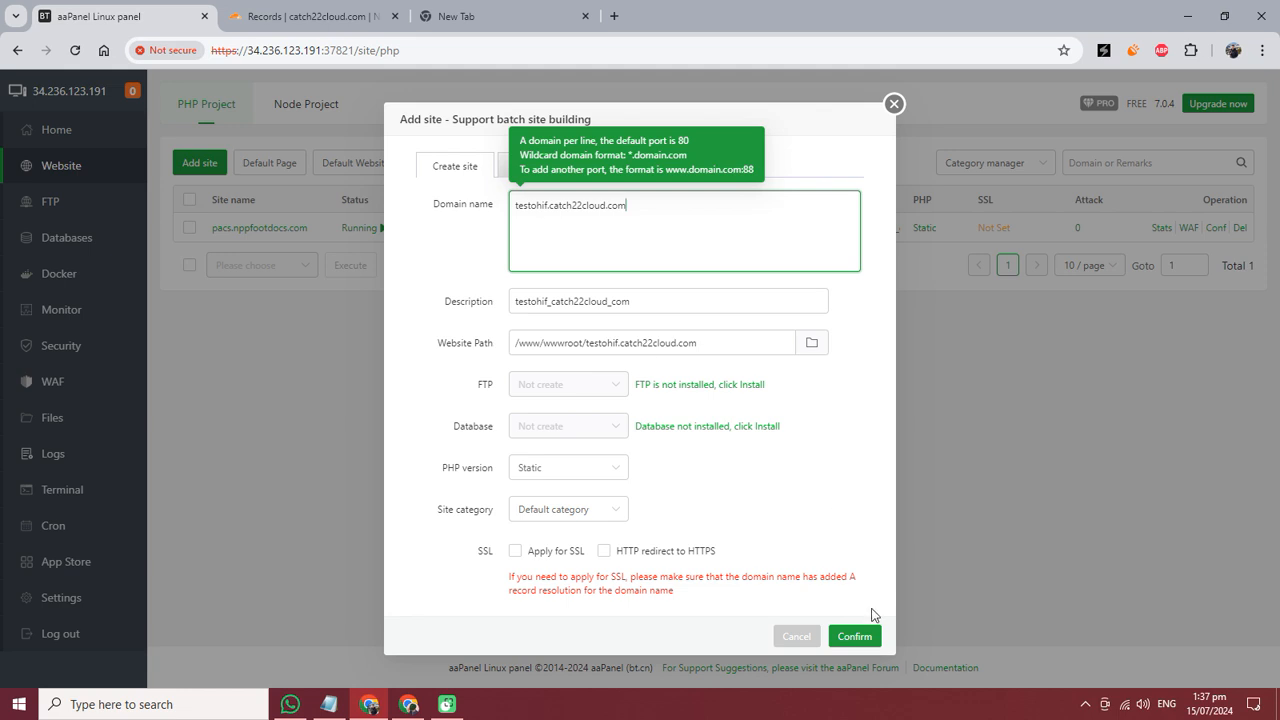
pyautogui.click(853, 636)
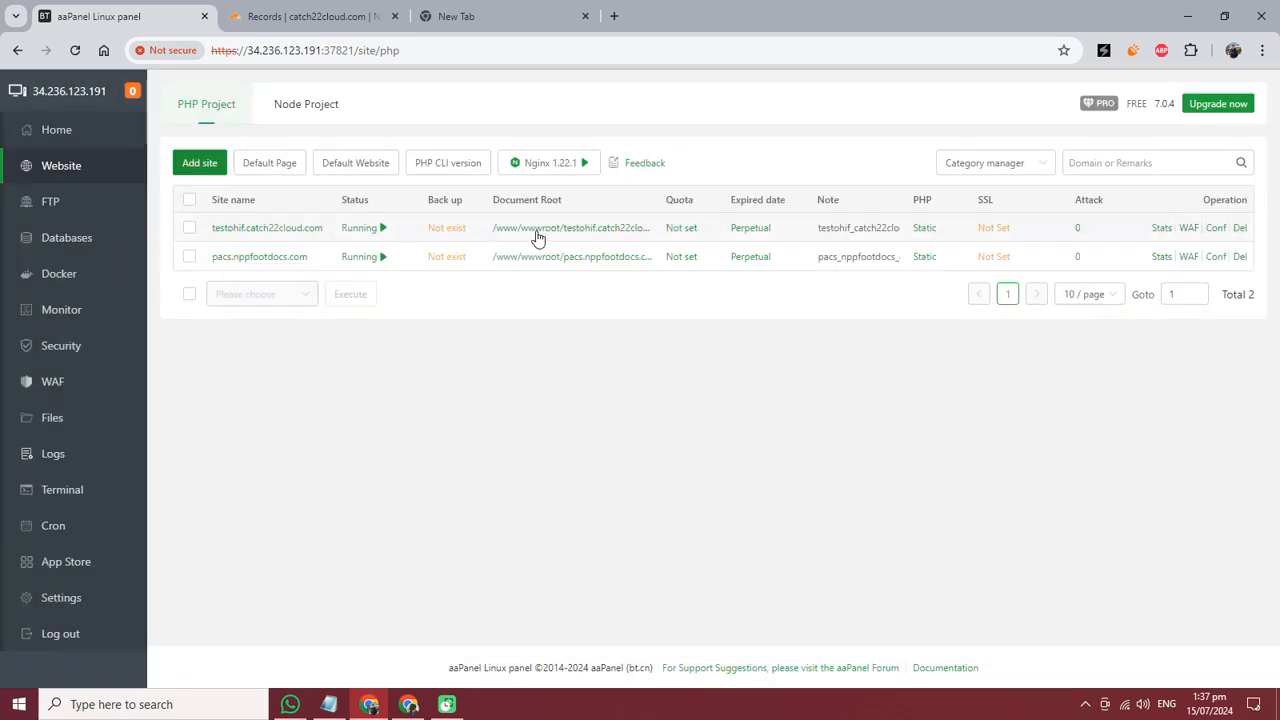
pyautogui.moveTo(545, 227)
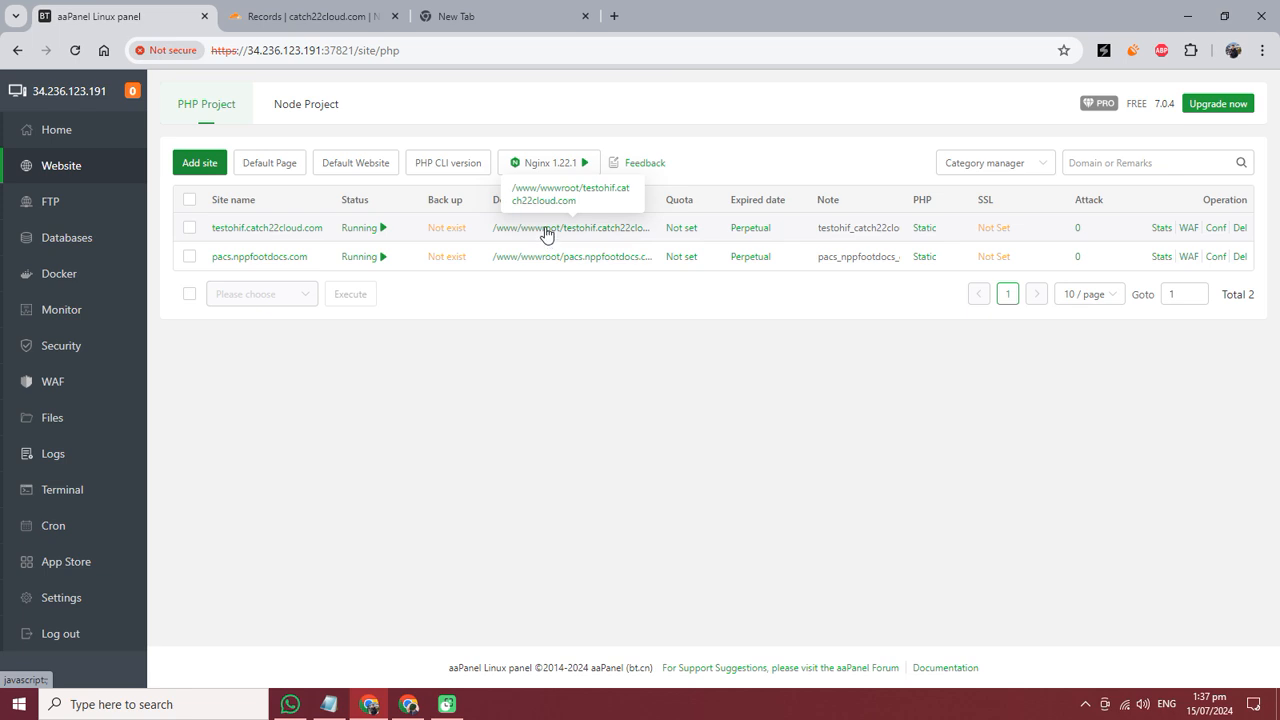
# Open the testohif web root and delete all 99 listed files to the recycle bin
pyautogui.click(570, 227)
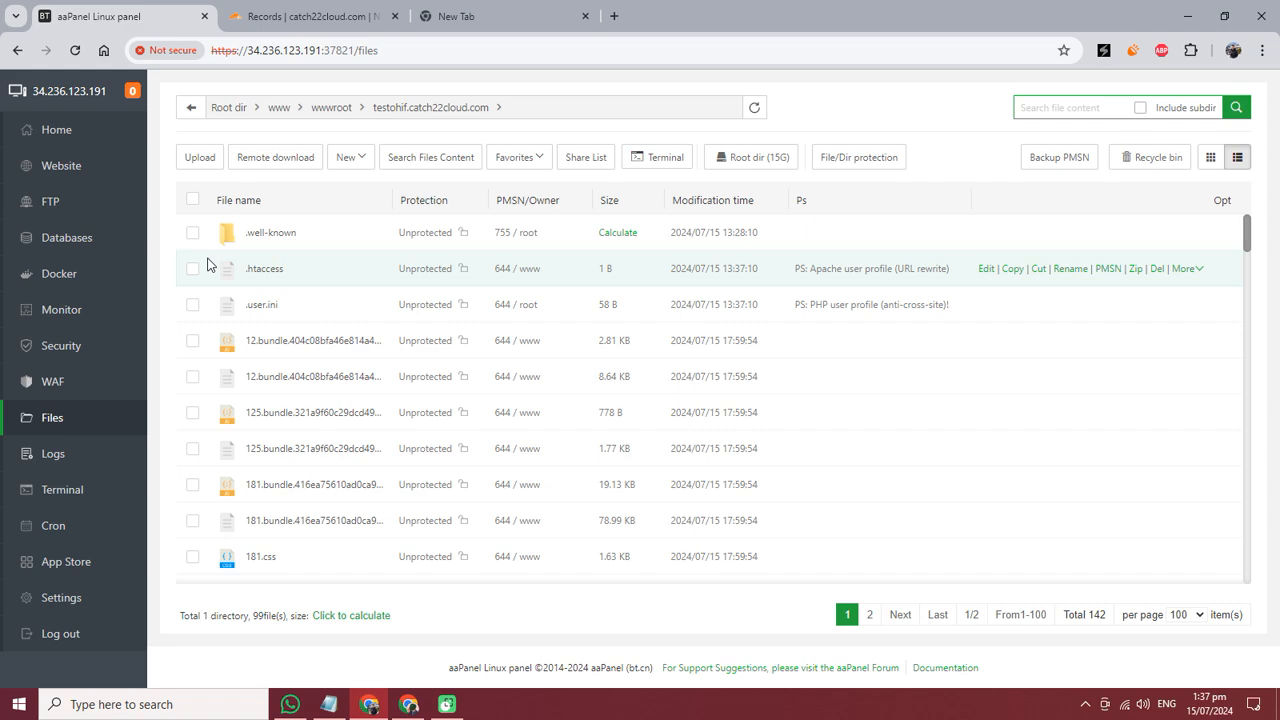
pyautogui.moveTo(350, 411)
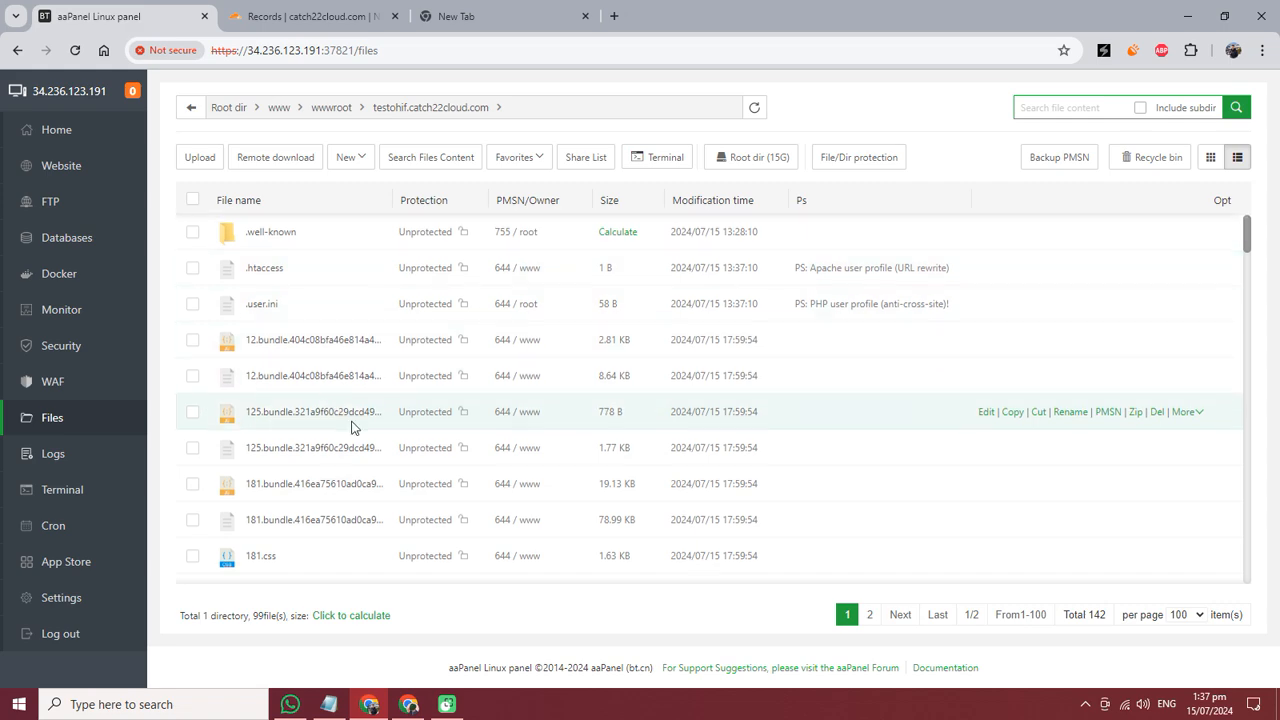
pyautogui.scroll(-3)
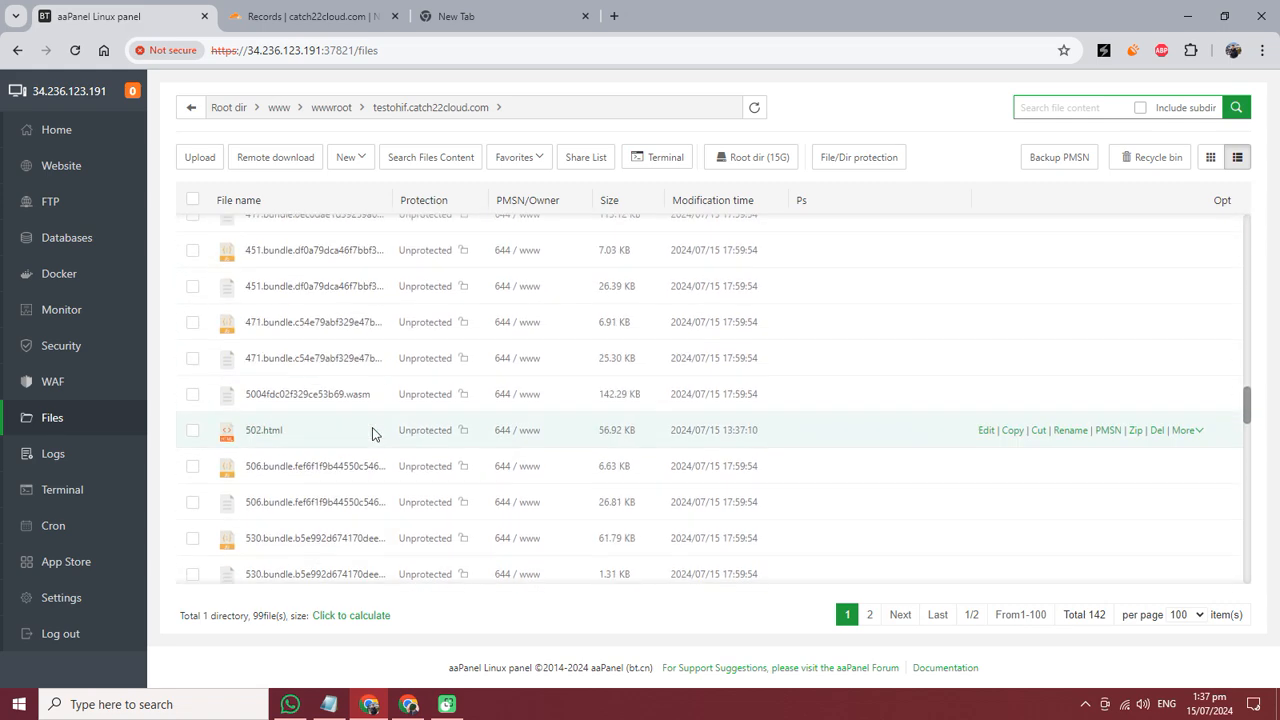
pyautogui.scroll(-3)
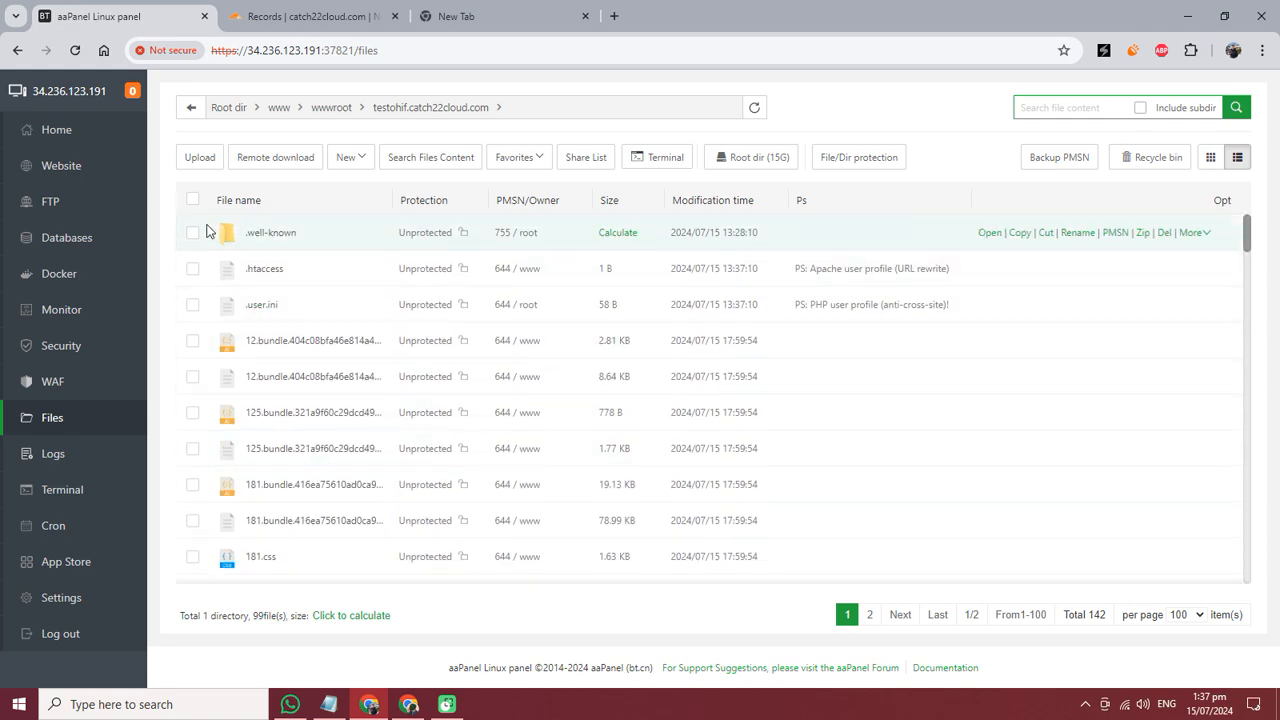
pyautogui.click(192, 199)
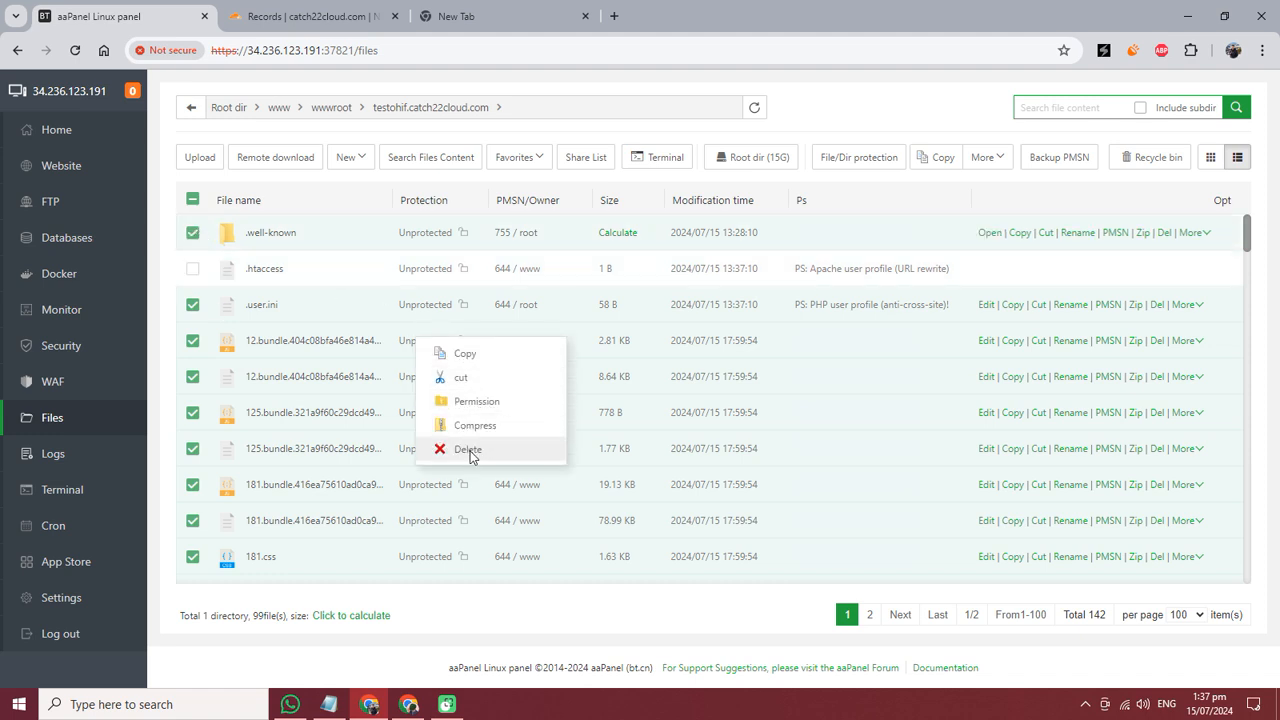
pyautogui.click(467, 449)
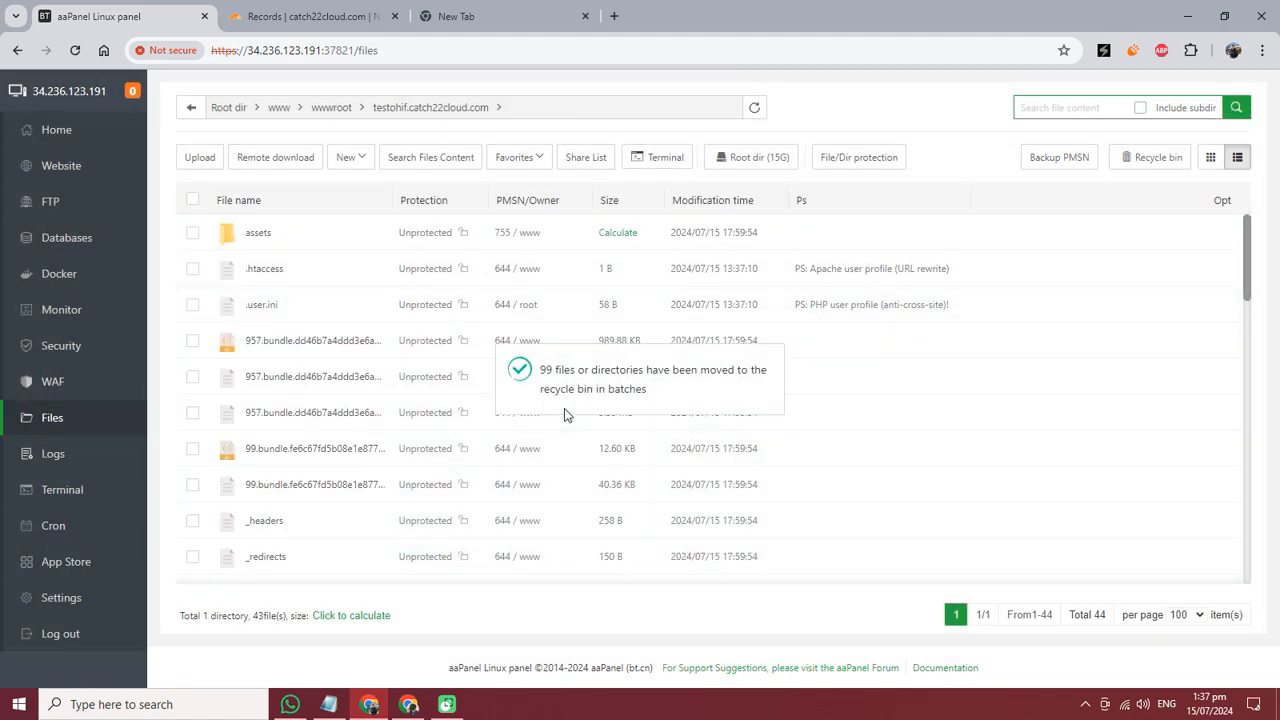
pyautogui.scroll(-3)
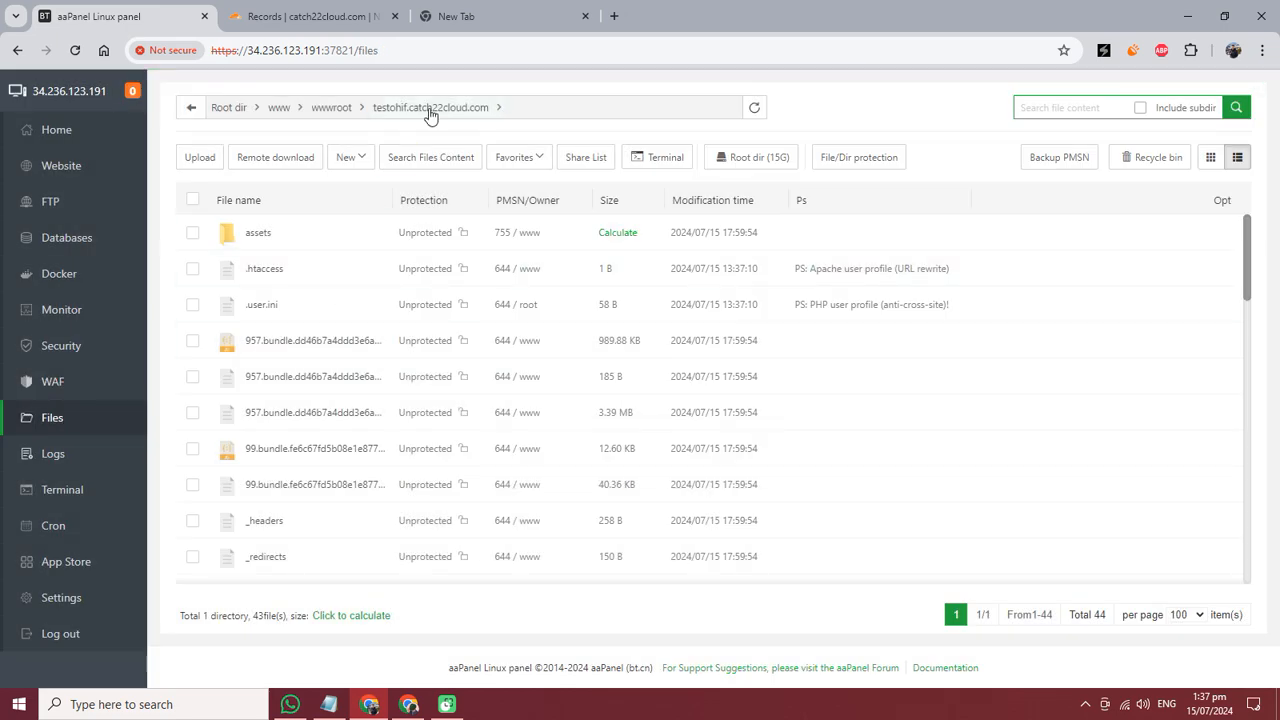
# Select and delete the remaining 43 items, leaving only .user.ini
pyautogui.click(192, 199)
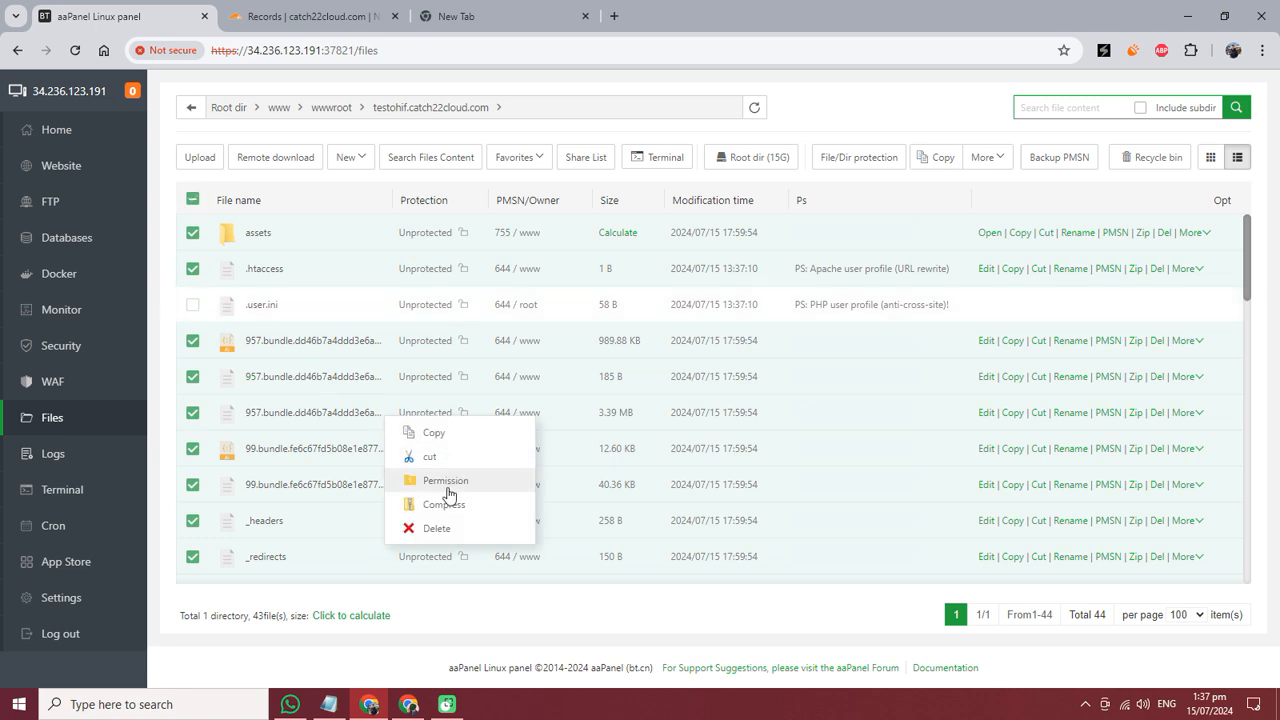
pyautogui.click(445, 480)
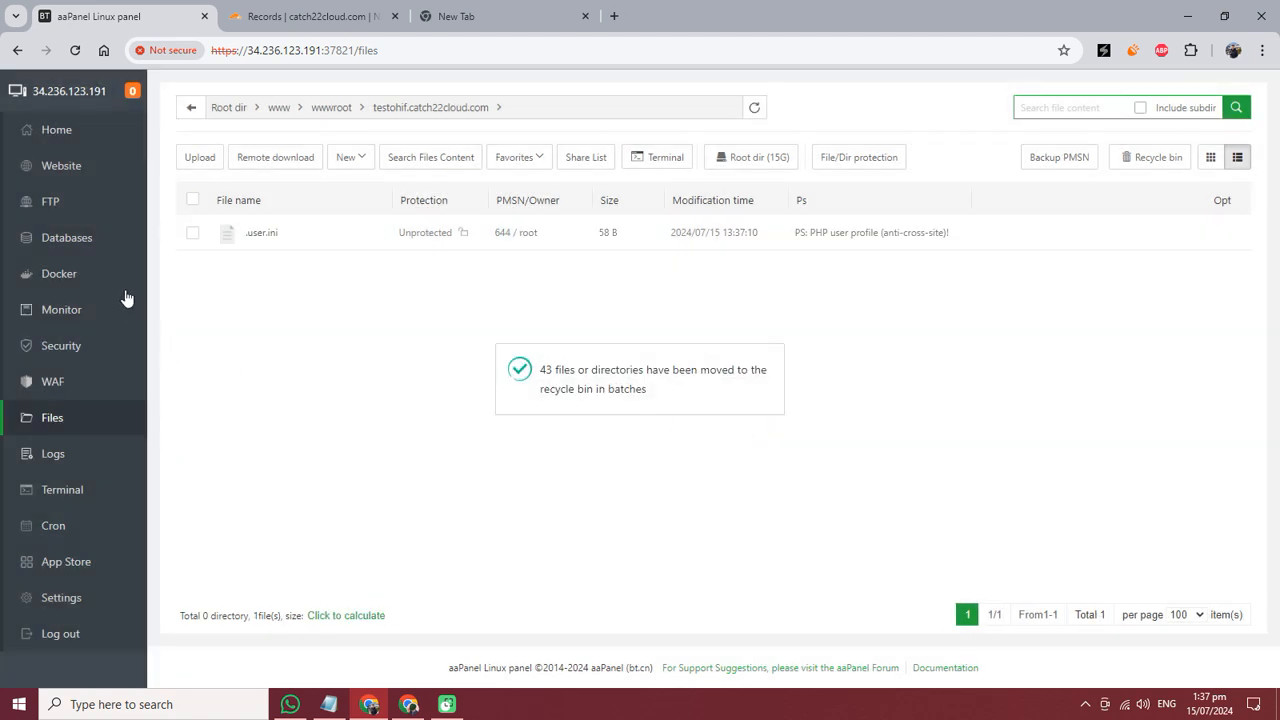
pyautogui.click(61, 165)
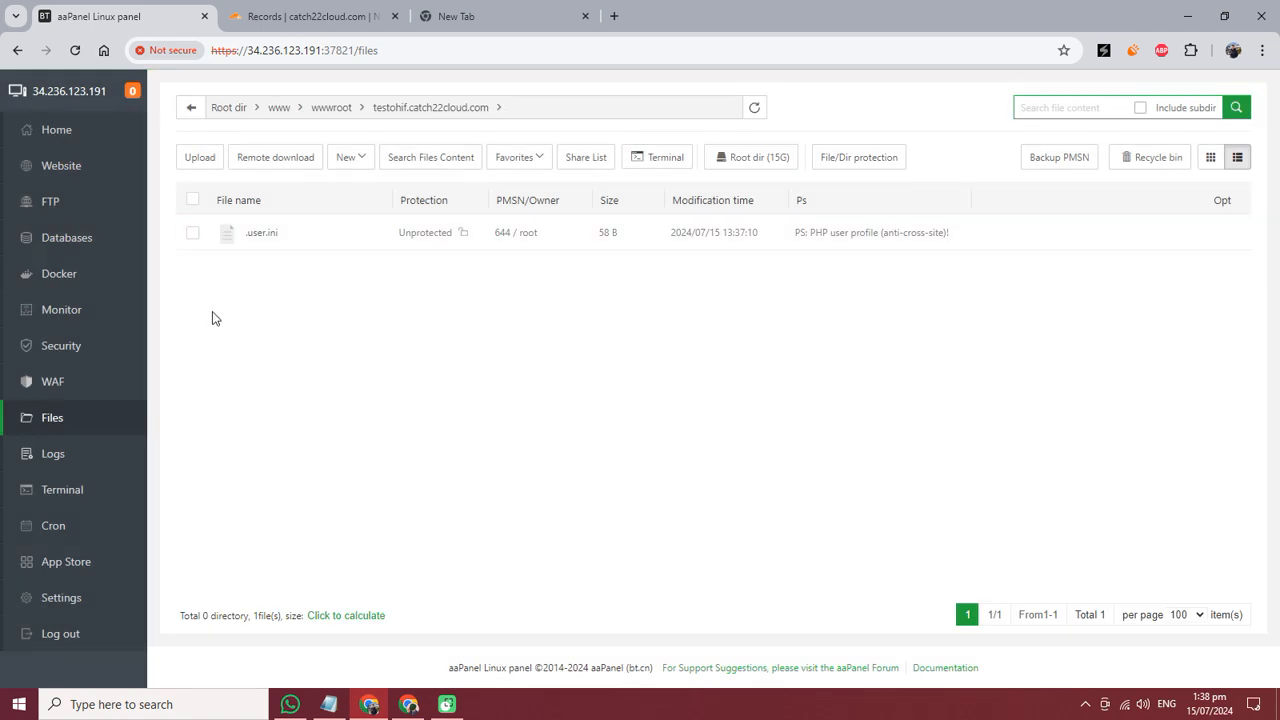
pyautogui.moveTo(490, 330)
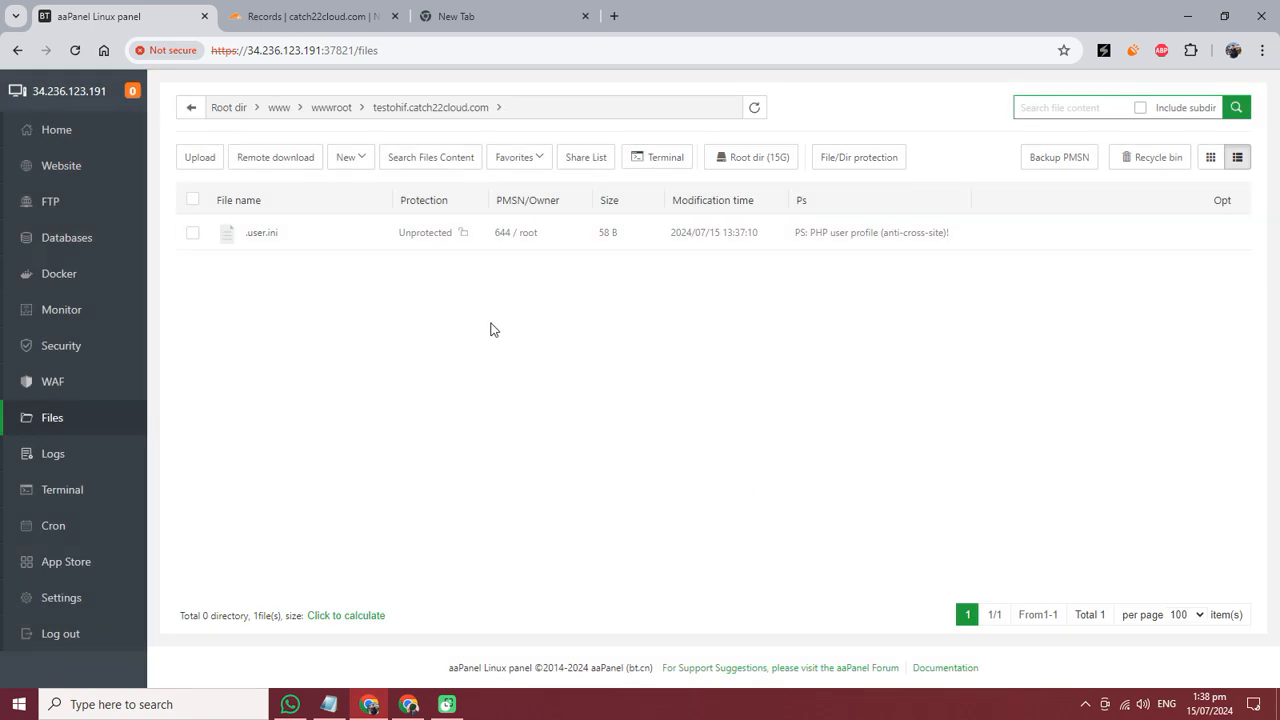
pyautogui.moveTo(455, 232)
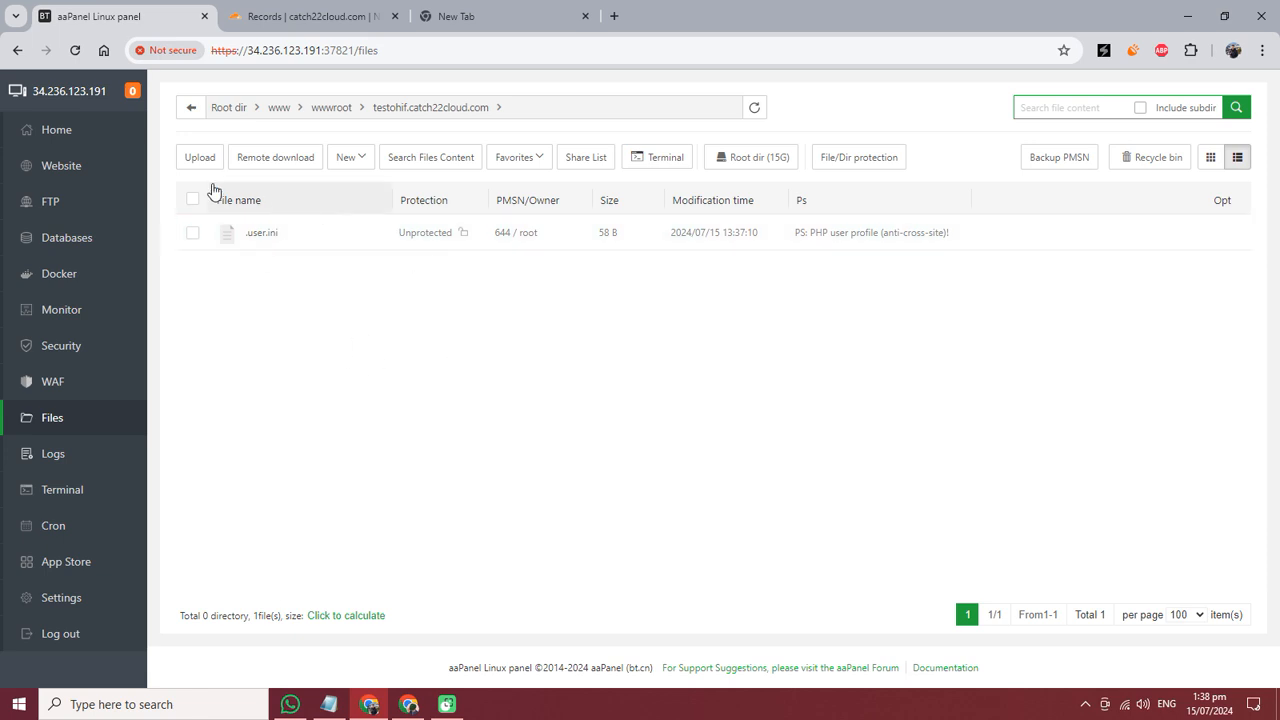
# Upload ohifstatic.zip from the Desktop to the site folder and clear the upload list
pyautogui.click(199, 157)
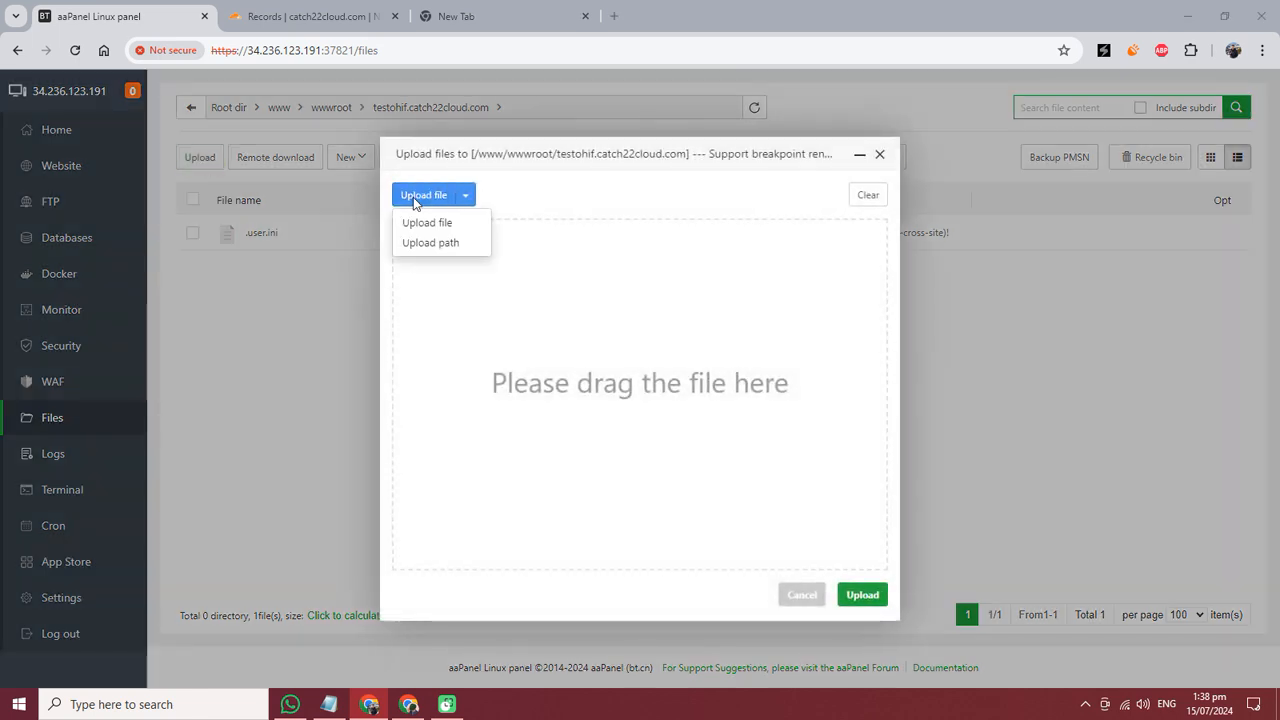
pyautogui.click(427, 222)
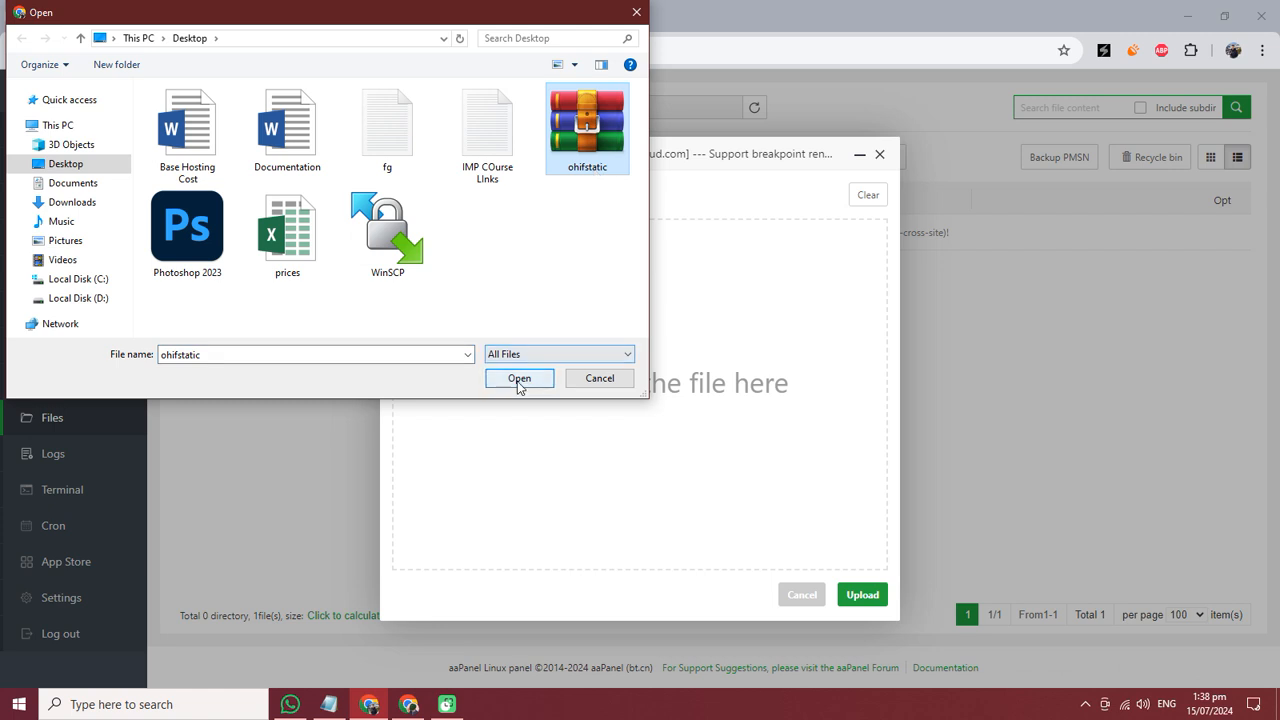
pyautogui.click(519, 378)
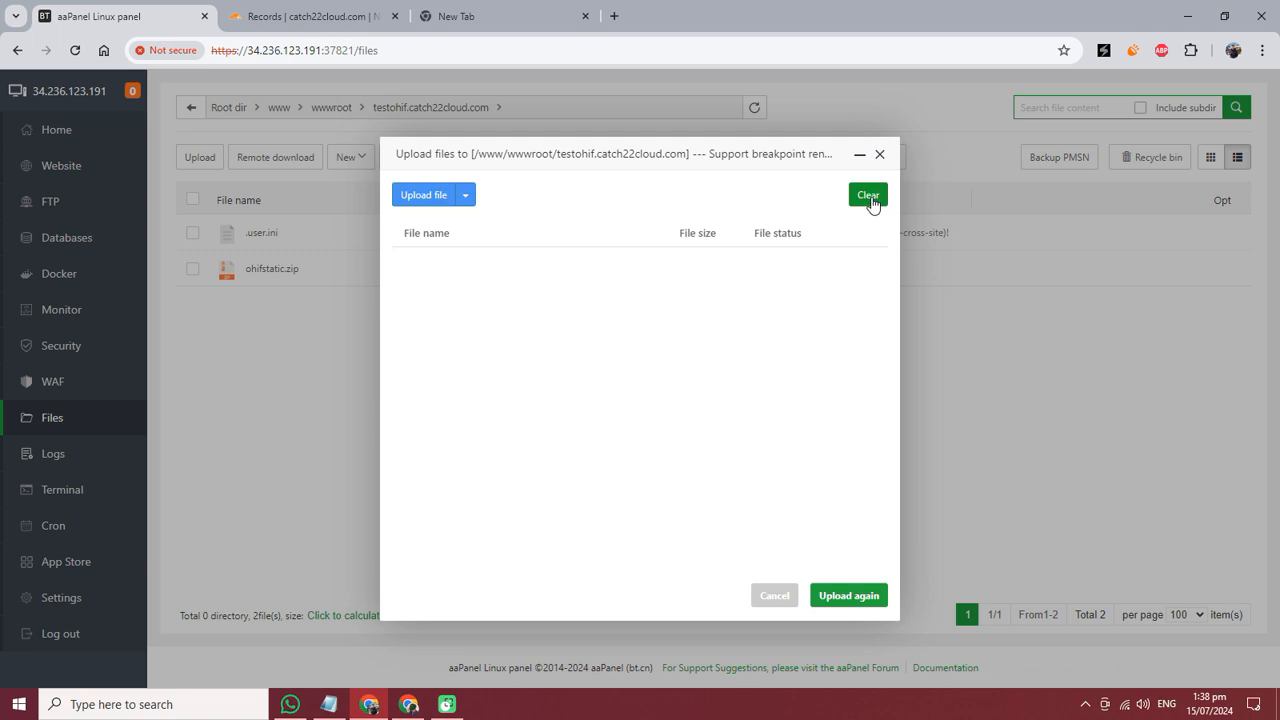
pyautogui.click(879, 154)
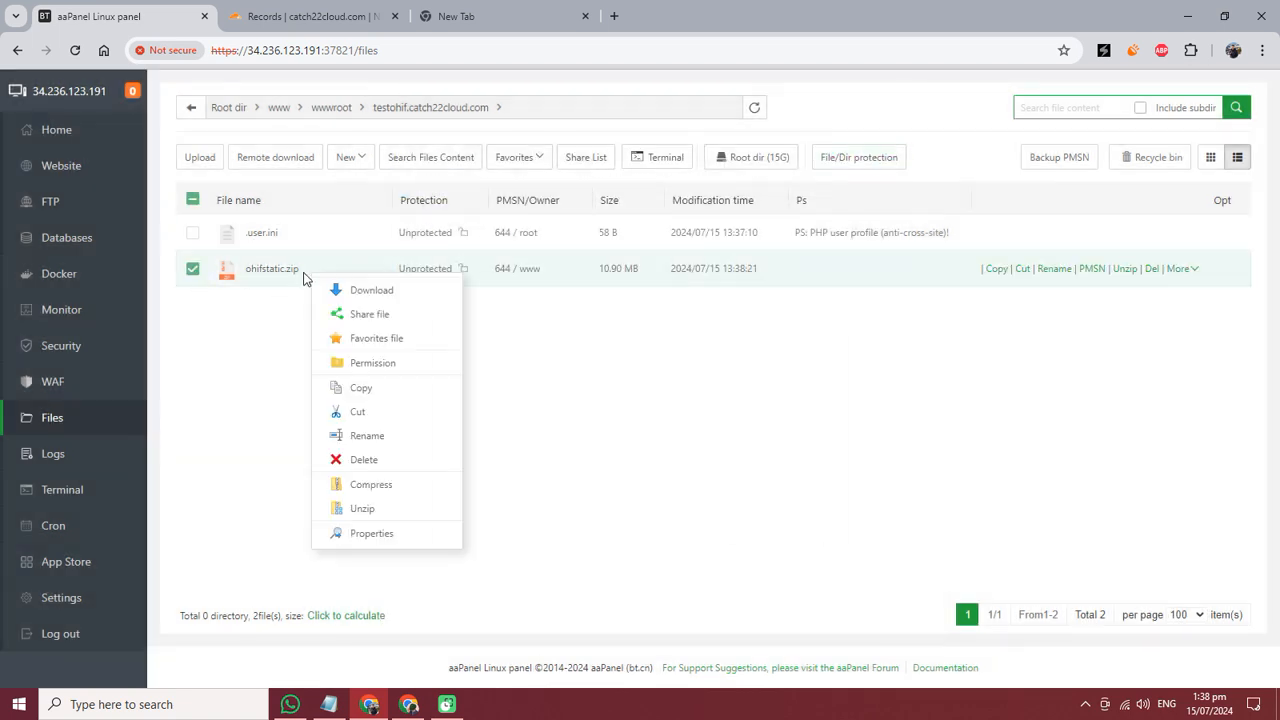
# Unzip ohifstatic.zip into the testohif web root, then return to the setup notes
pyautogui.click(362, 508)
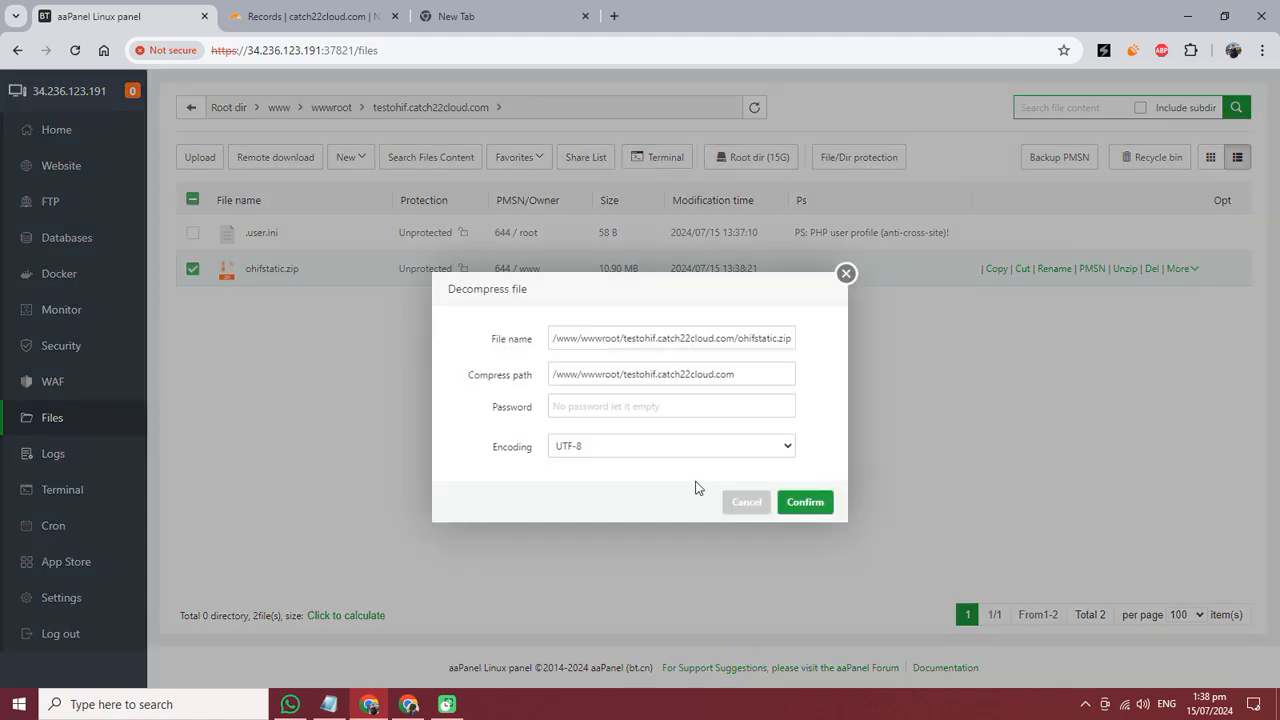
pyautogui.click(805, 501)
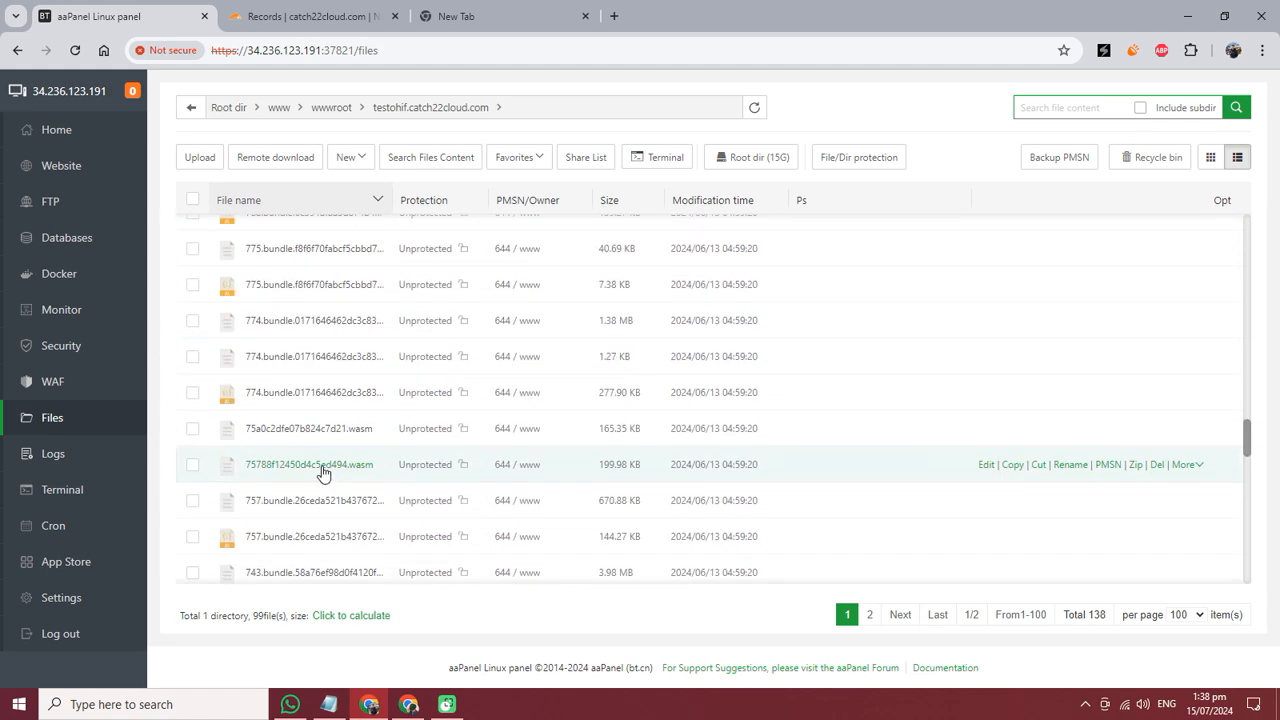
pyautogui.scroll(-3)
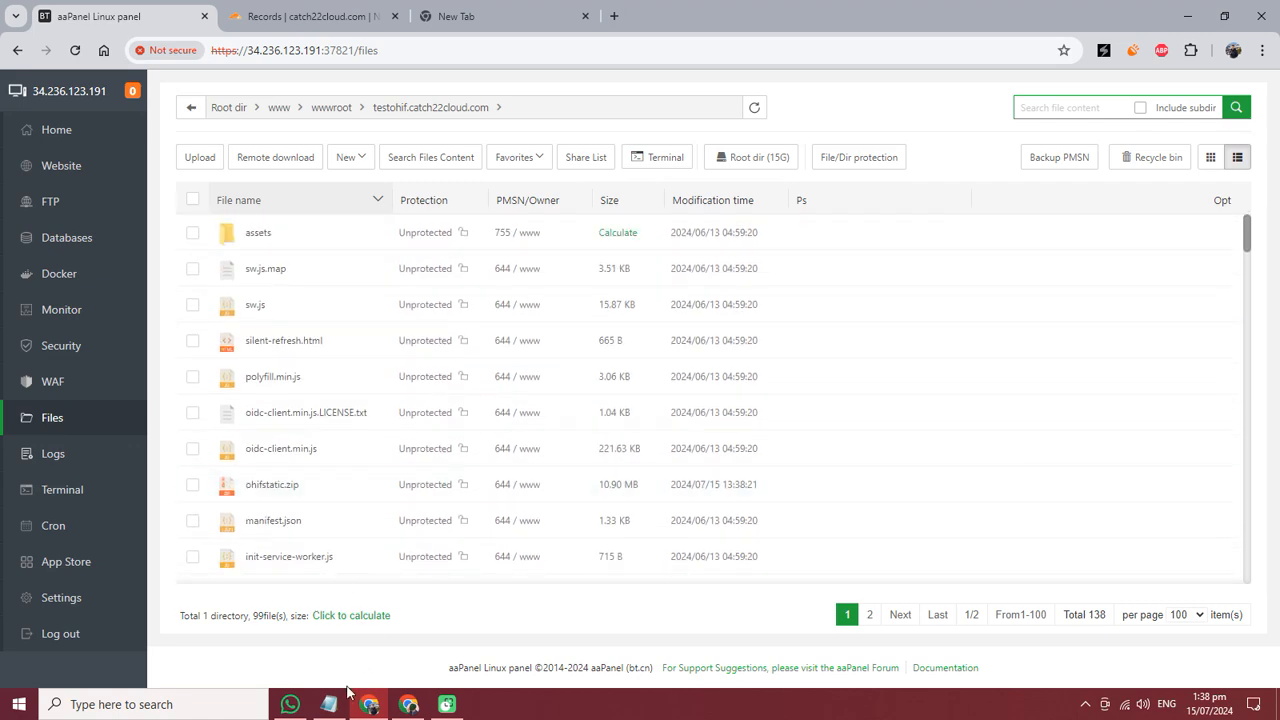
pyautogui.click(329, 704)
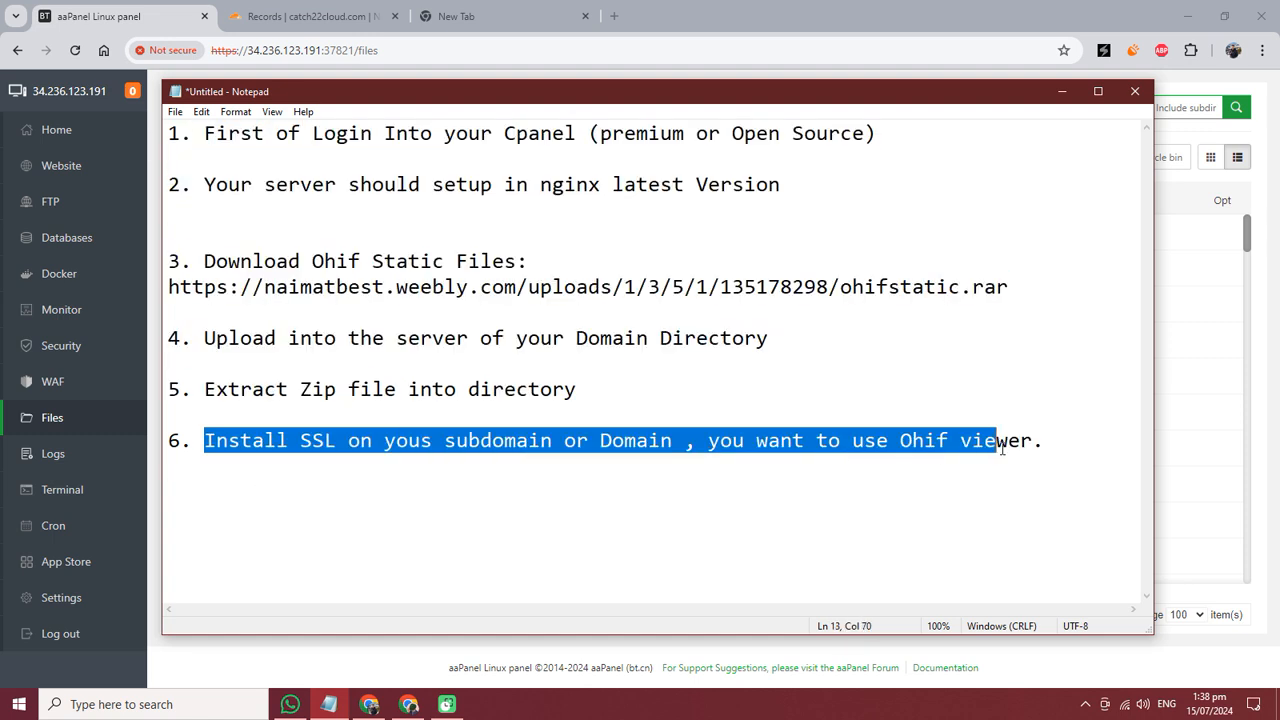
pyautogui.press('Delete')
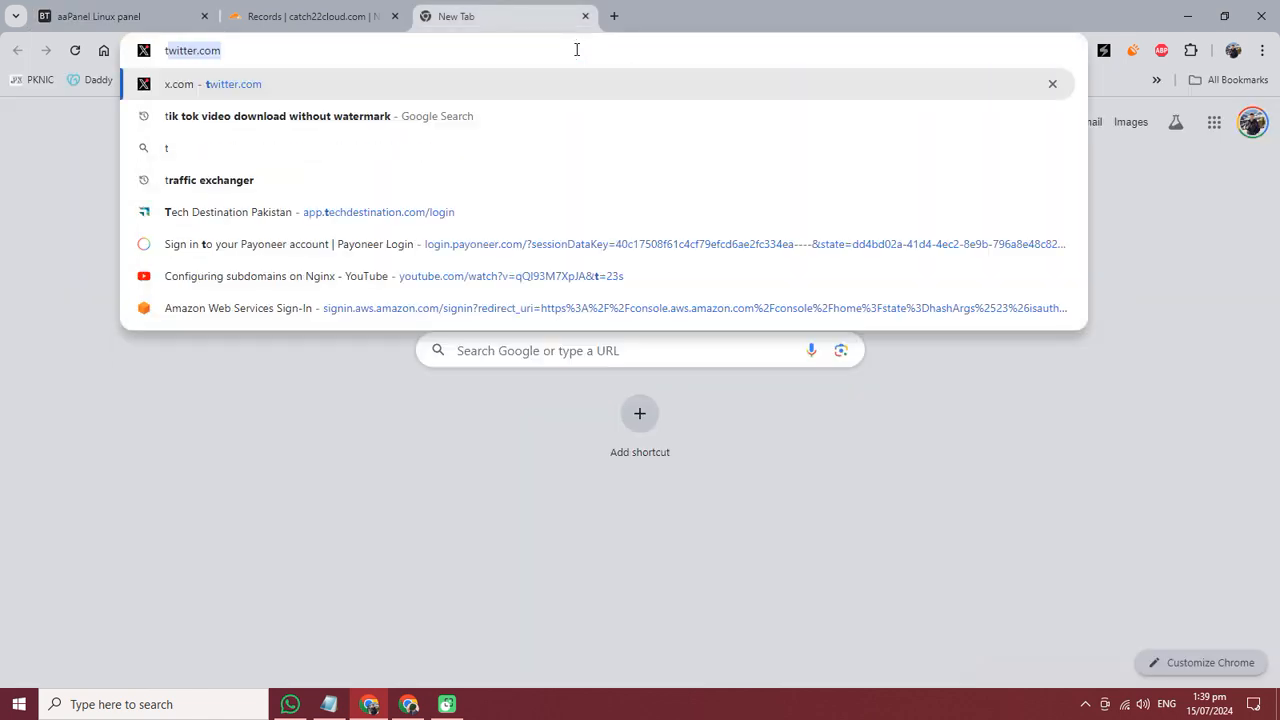
# Try loading testohif.catch22cloud.com, which fails as unreachable, and select the address again
pyautogui.write('testohif.catch22cloud.com')
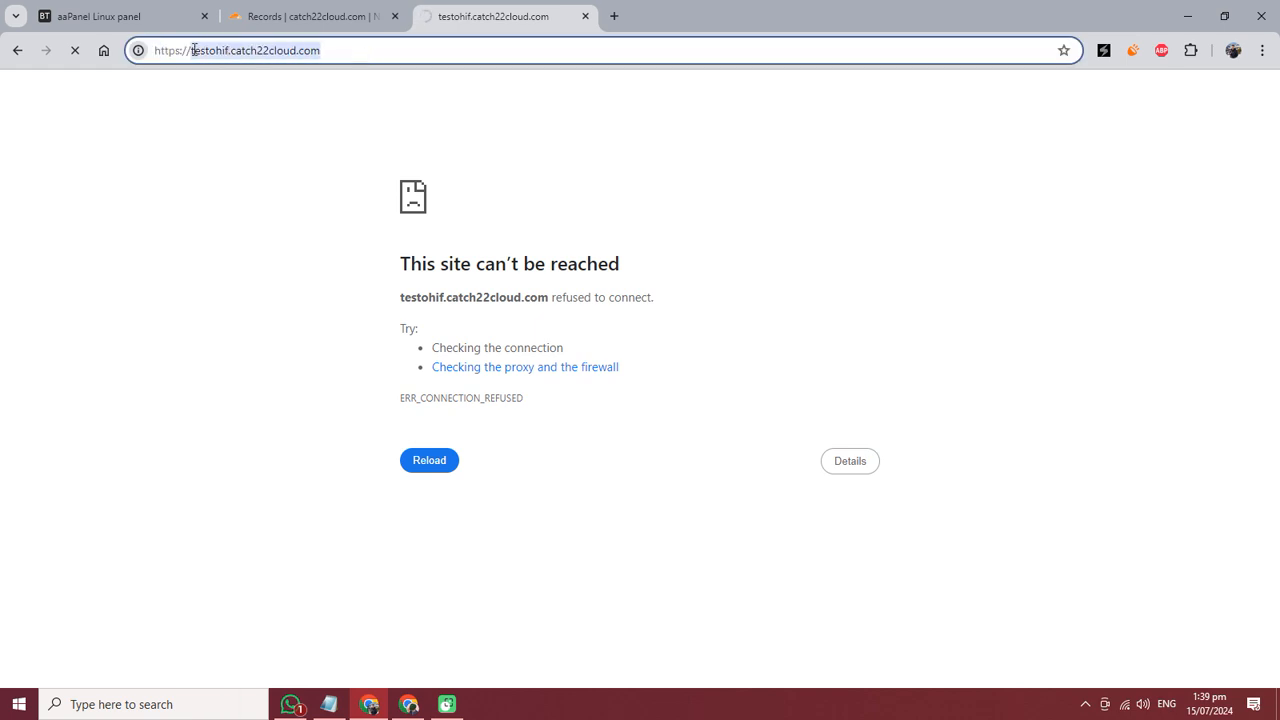
pyautogui.click(300, 16)
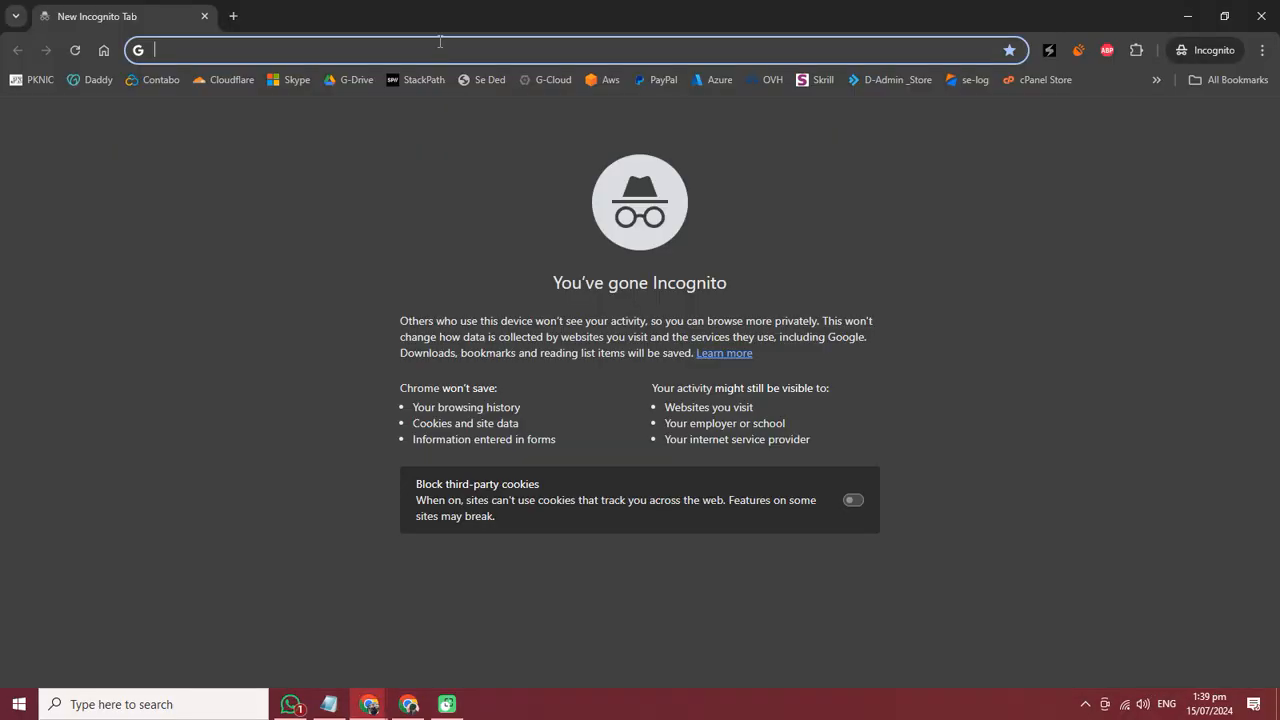
# Load testohif.catch22cloud.com in an incognito window and browse the OHIF study list
pyautogui.write('testohif.catch22cloud.com')
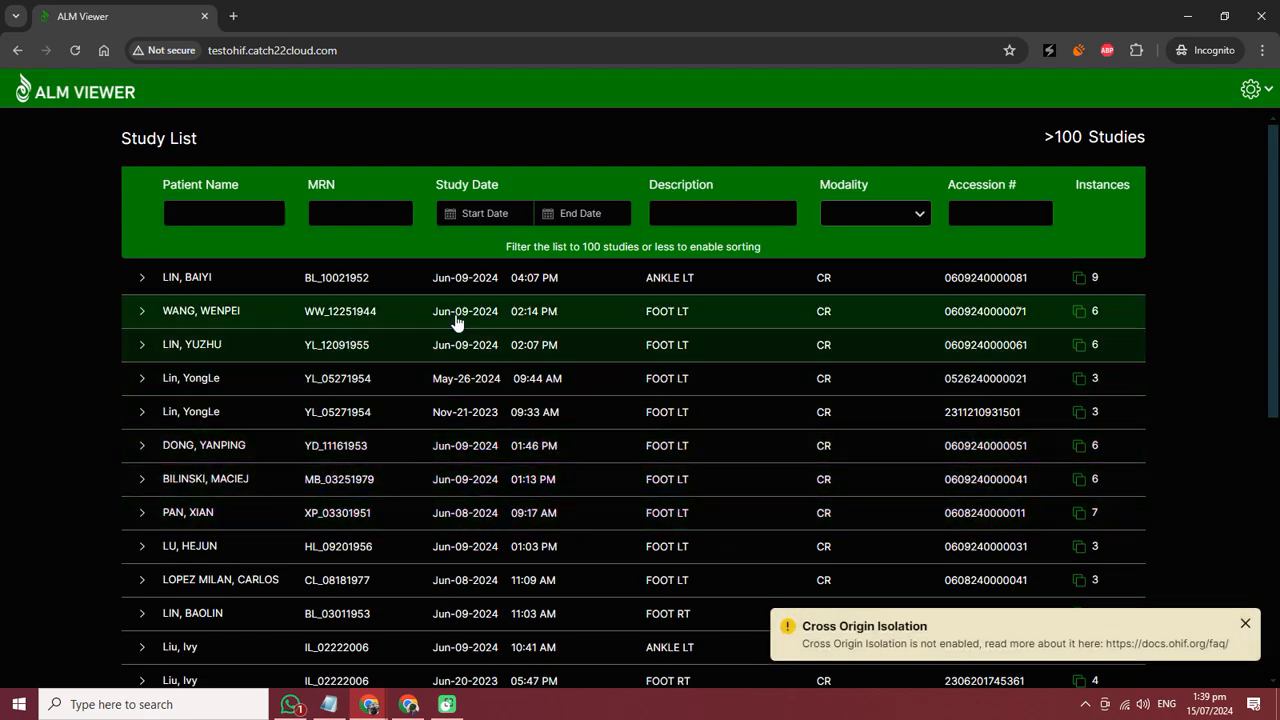
pyautogui.scroll(-3)
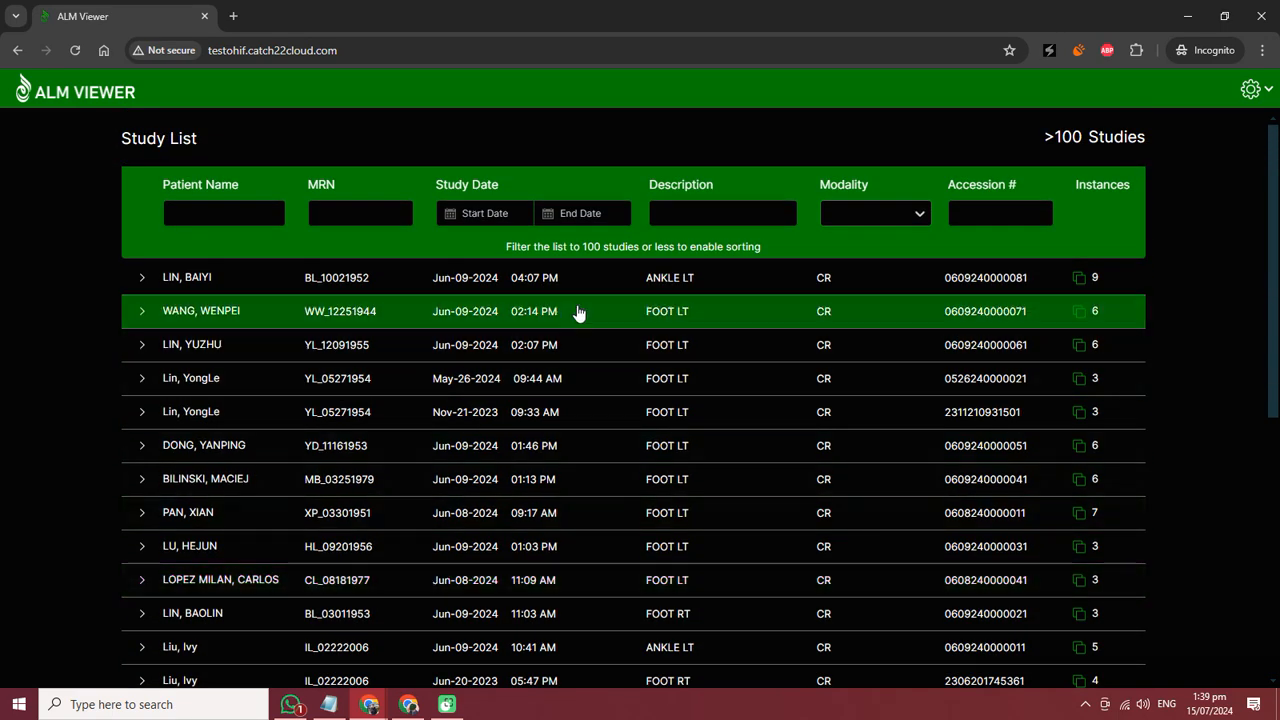
pyautogui.scroll(-3)
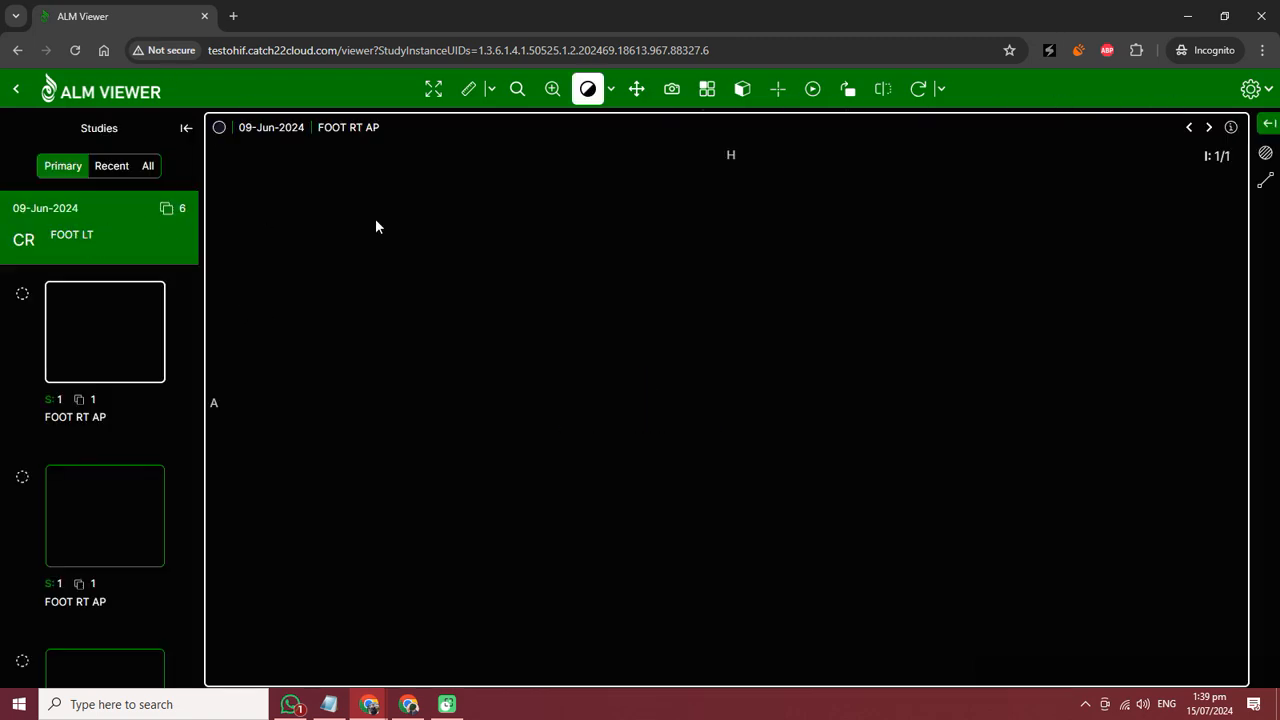
pyautogui.moveTo(715, 359)
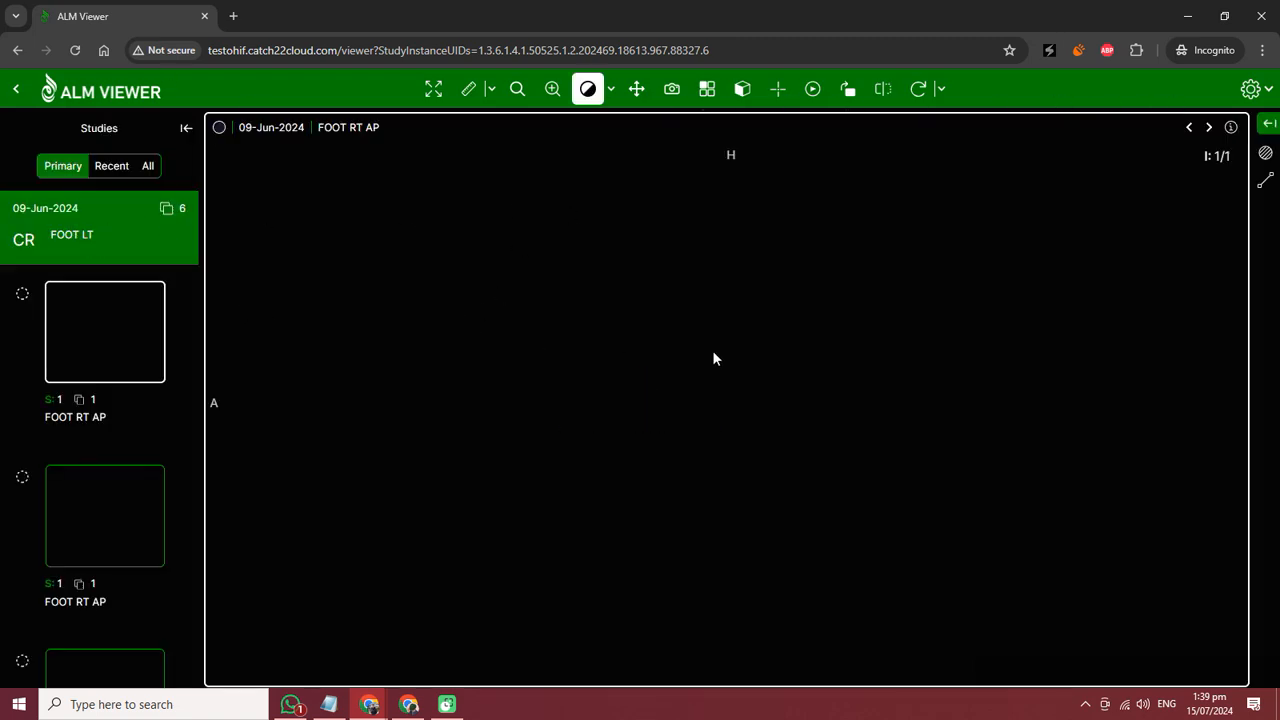
pyautogui.moveTo(612, 414)
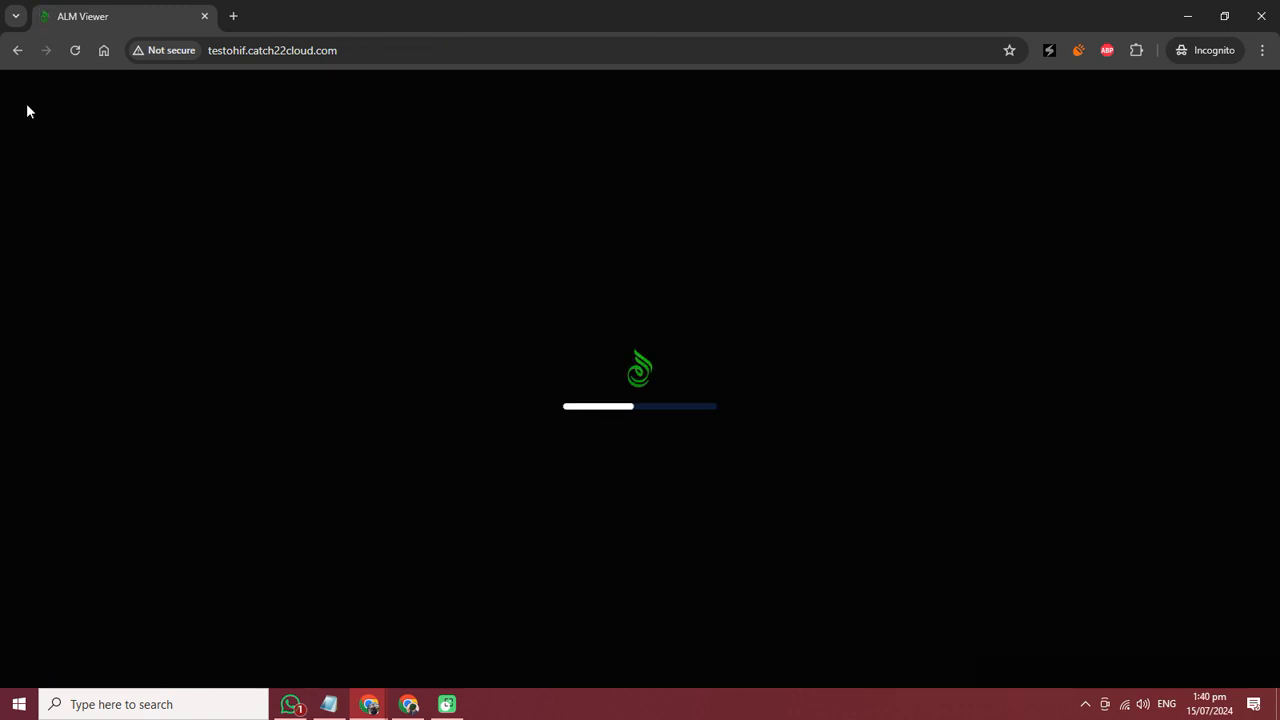
pyautogui.moveTo(460, 382)
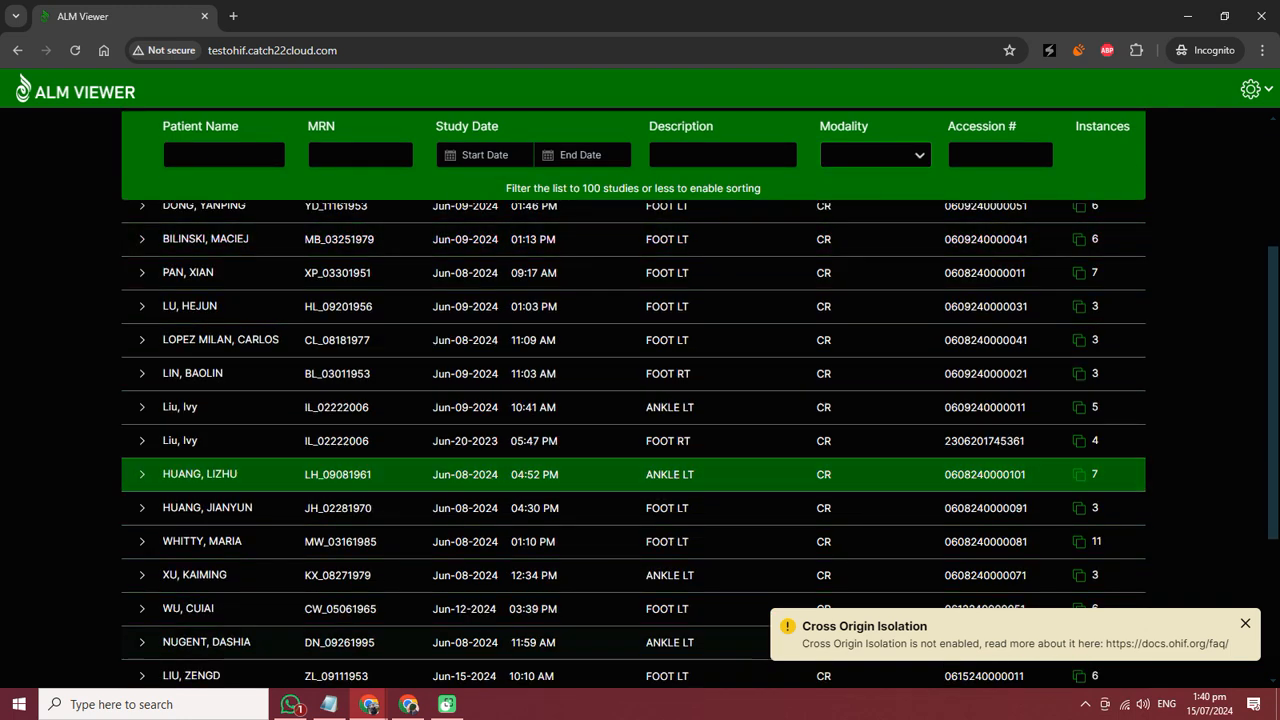
# Open the 08-Jun-2024 FOOT LT study in the Basic Viewer
pyautogui.moveTo(807, 643); pyautogui.dragTo(1028, 643)
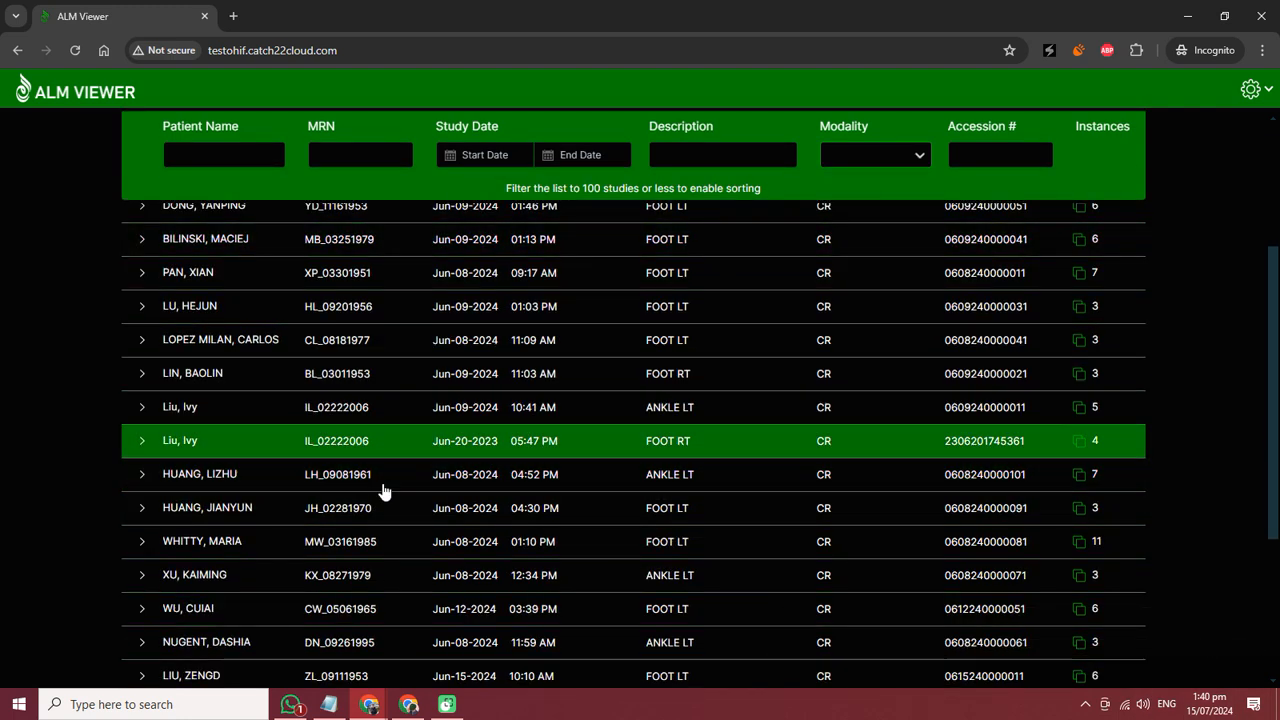
pyautogui.click(188, 272)
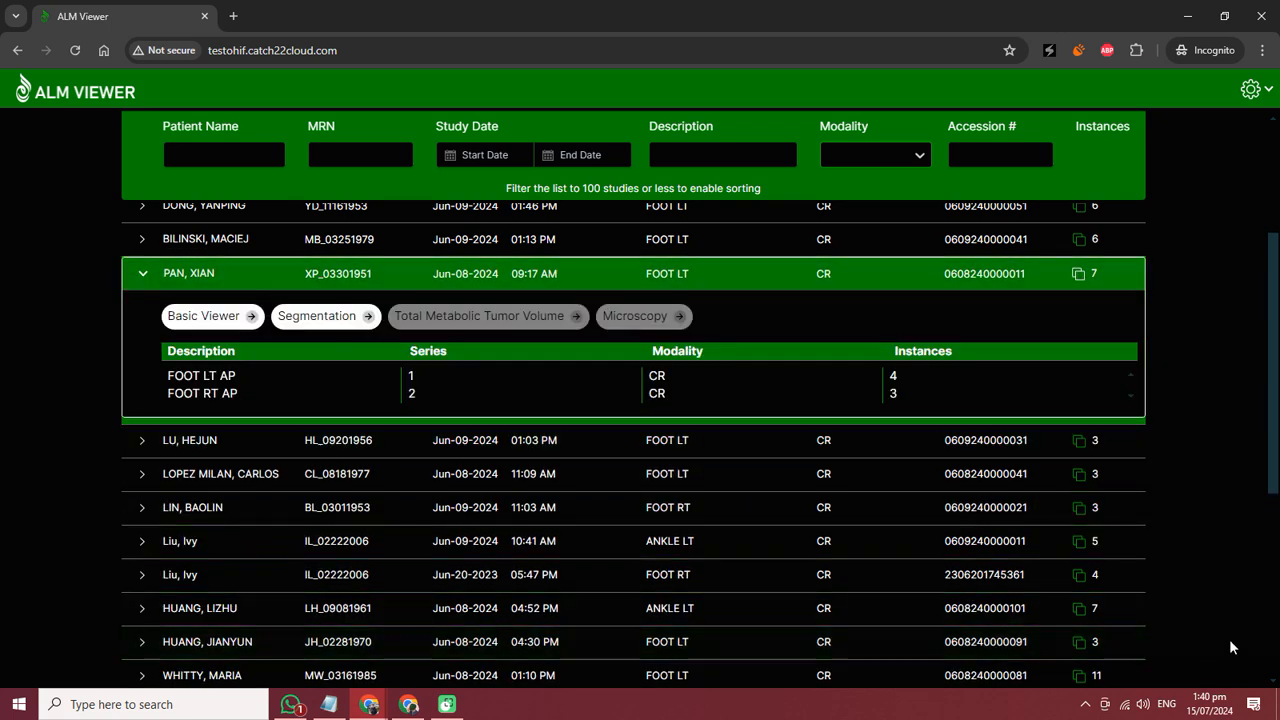
pyautogui.click(203, 315)
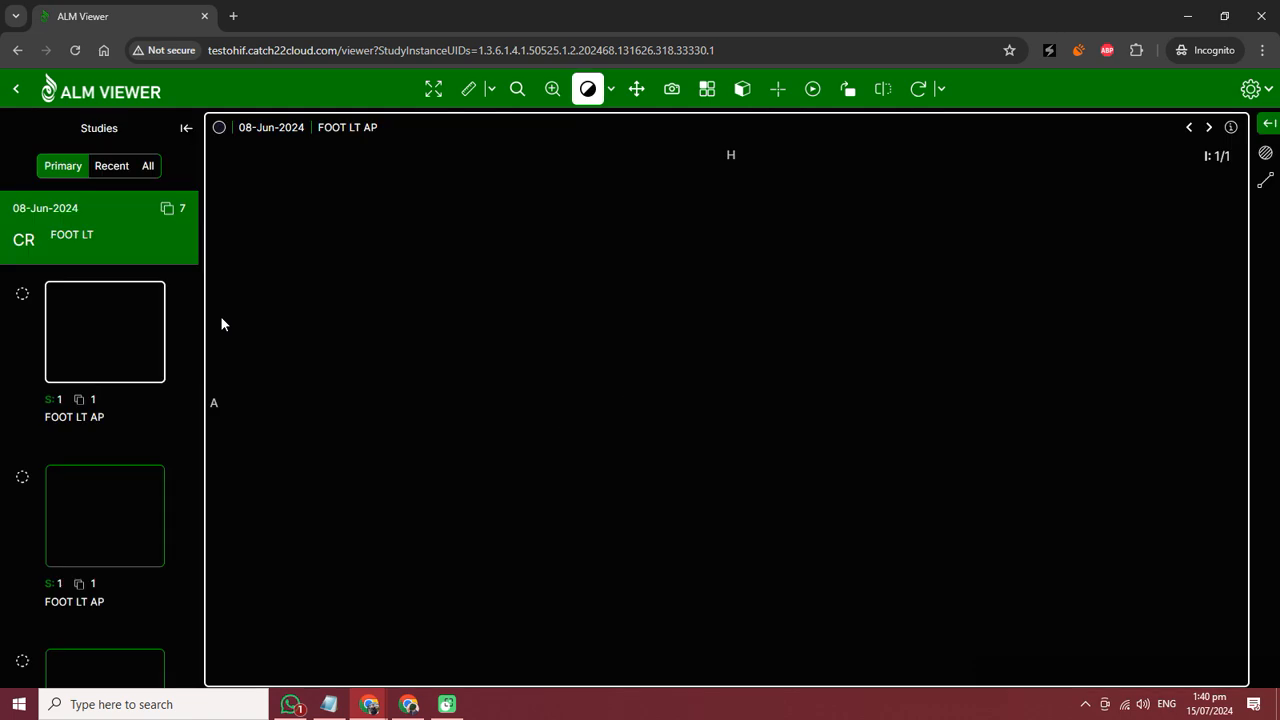
pyautogui.moveTo(445, 415)
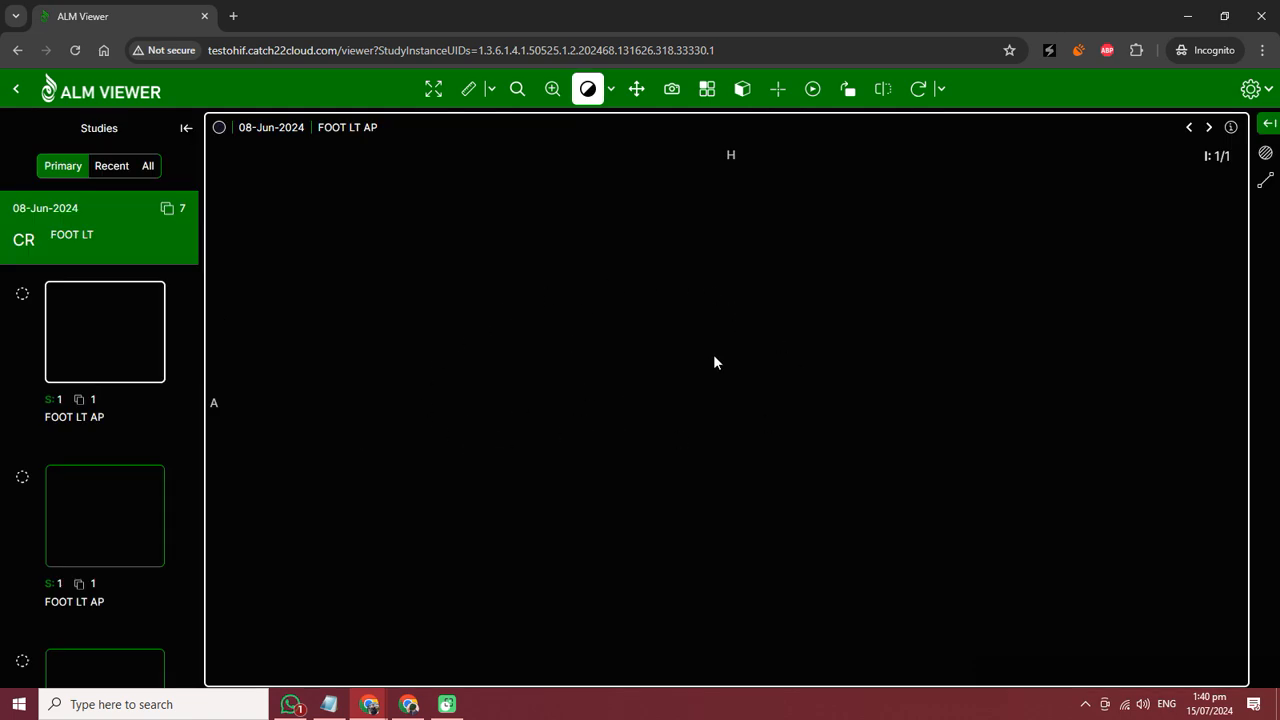
pyautogui.moveTo(678, 373)
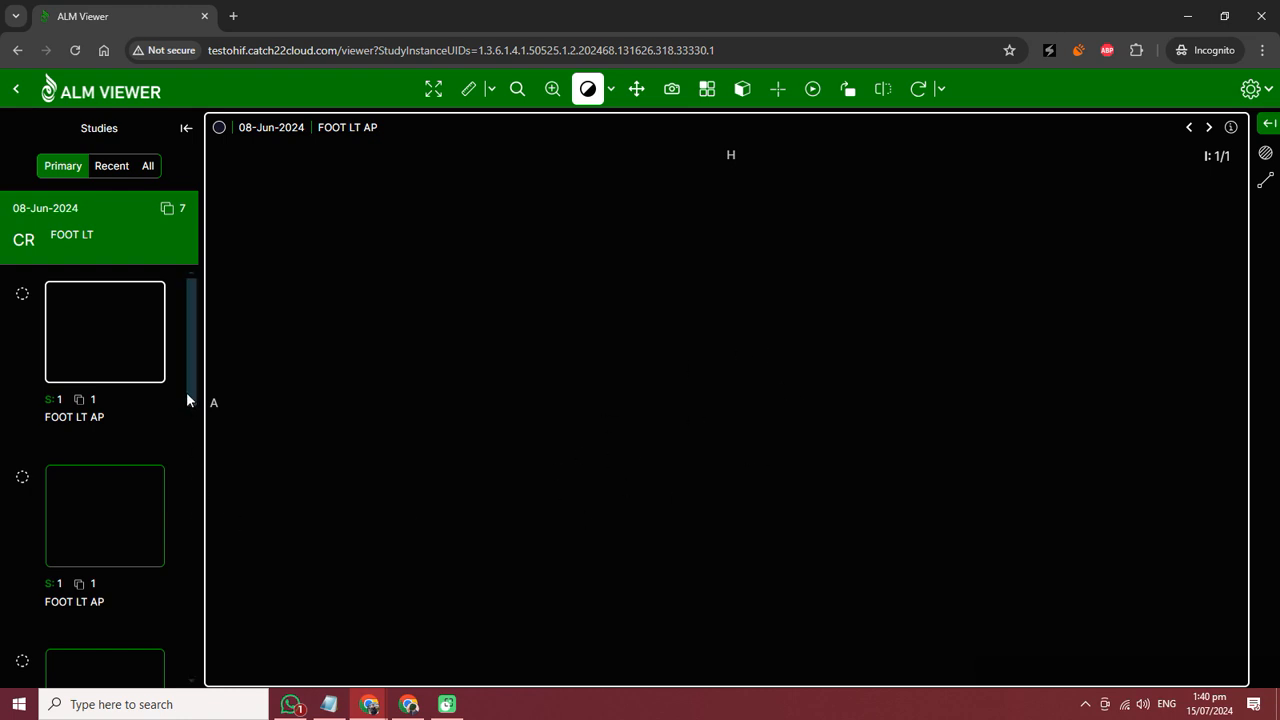
pyautogui.scroll(-3)
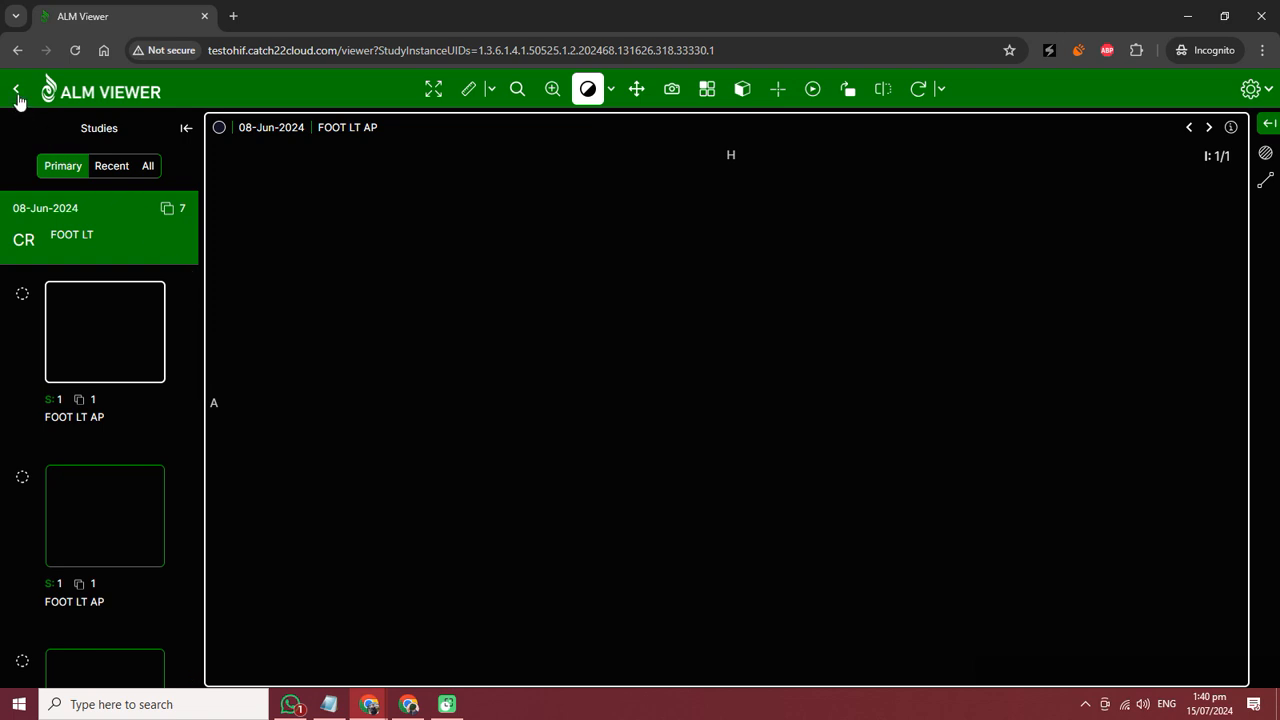
pyautogui.click(17, 93)
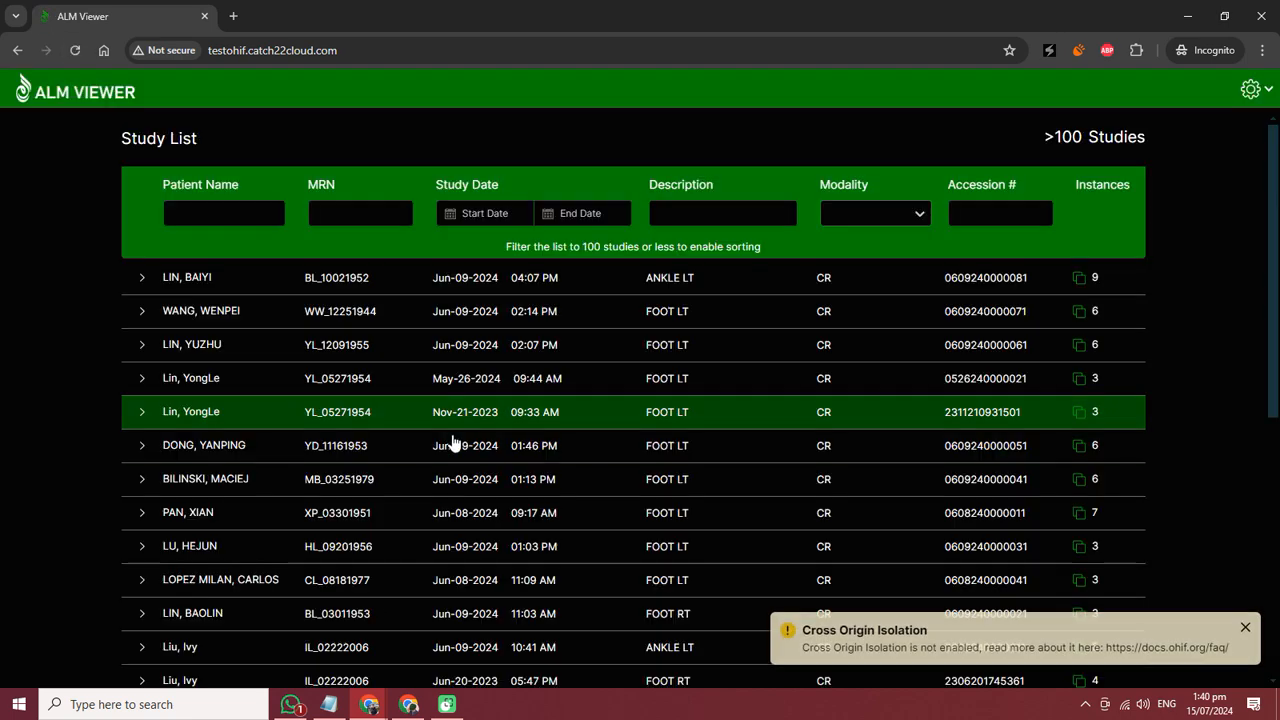
pyautogui.scroll(-3)
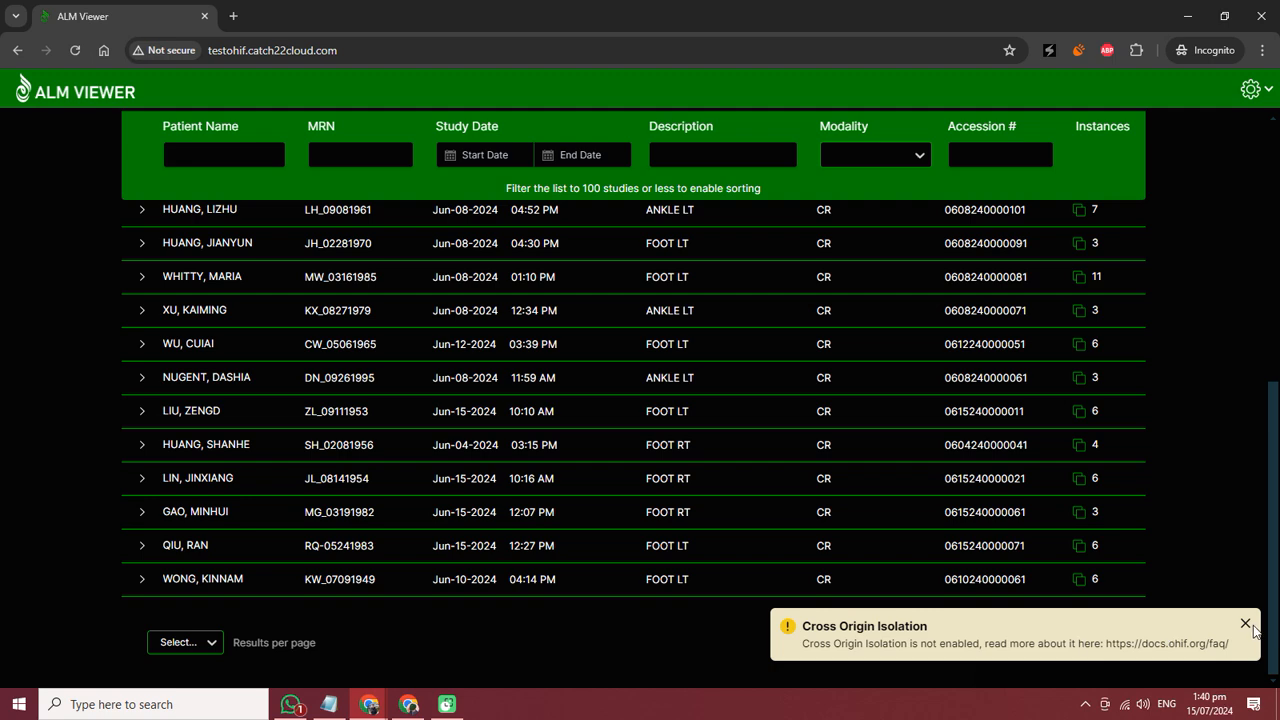
pyautogui.click(1083, 642)
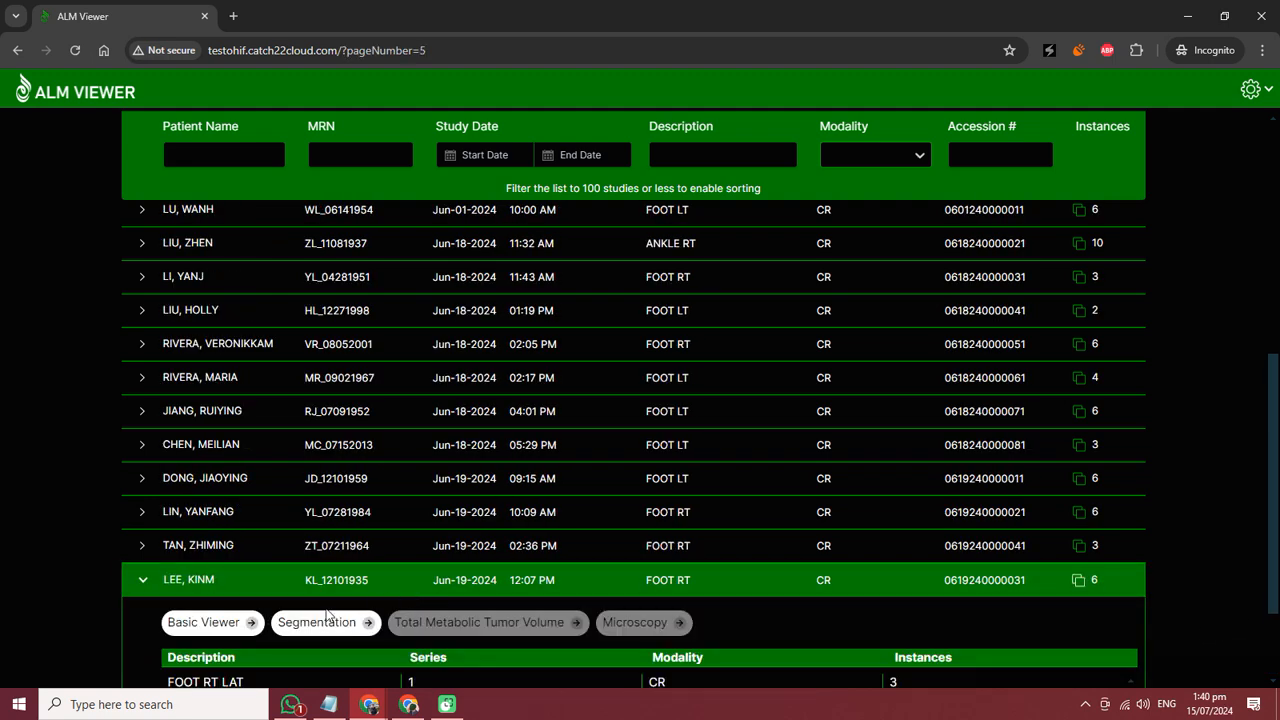
pyautogui.click(317, 622)
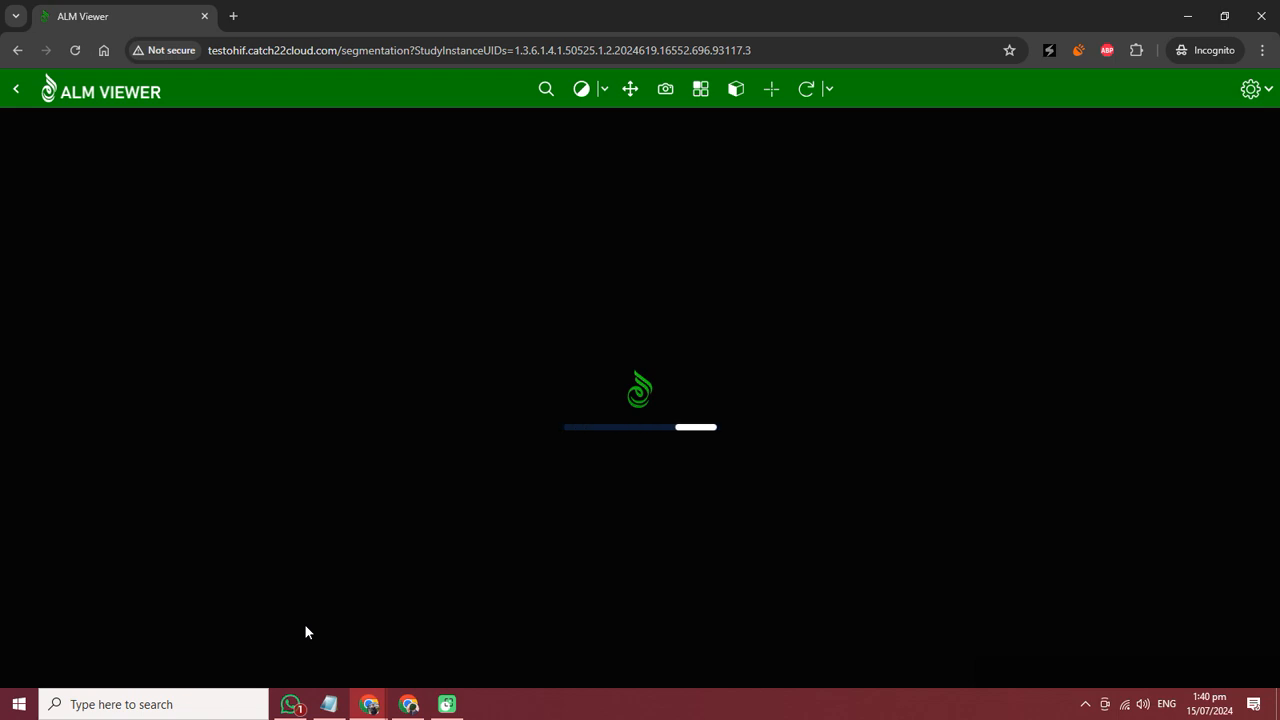